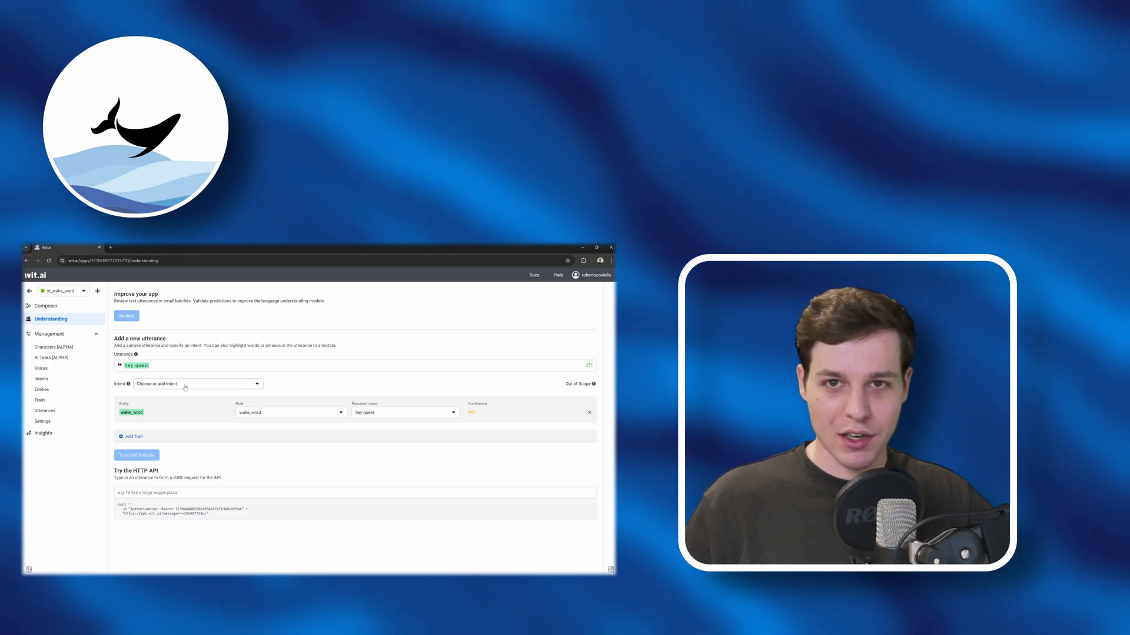
- Go to wit.ai in the browser to reach the Continue with Meta sign-in
{"action": "left_click", "coordinate": [195, 384]}
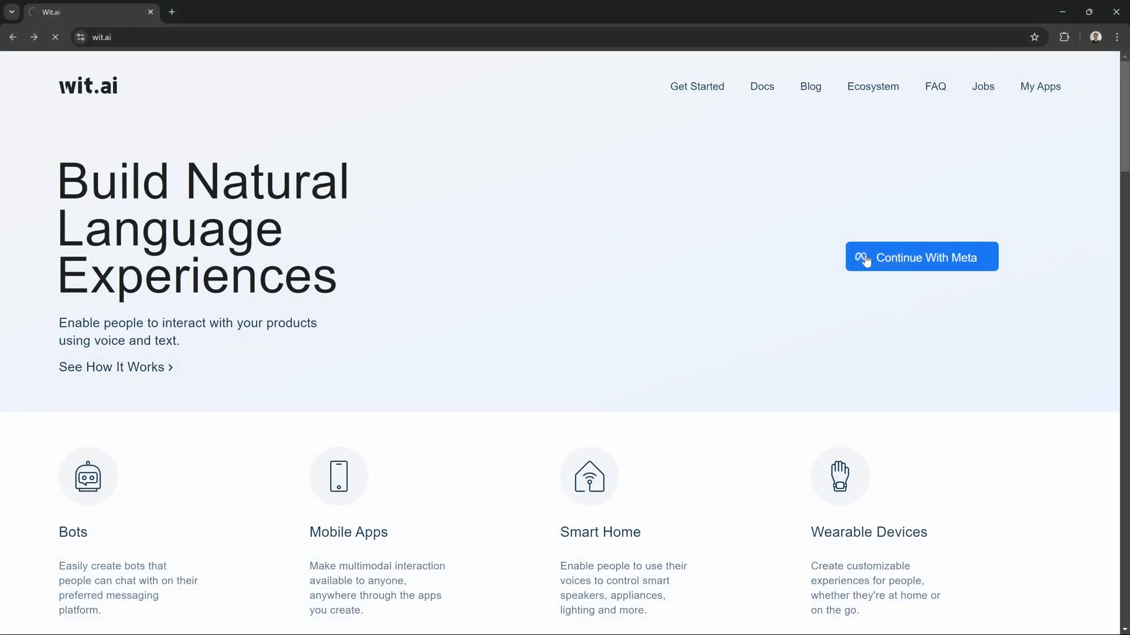
- Sign in with Meta and create the yt_wake_word app using Understanding
{"action": "left_click", "coordinate": [921, 257]}
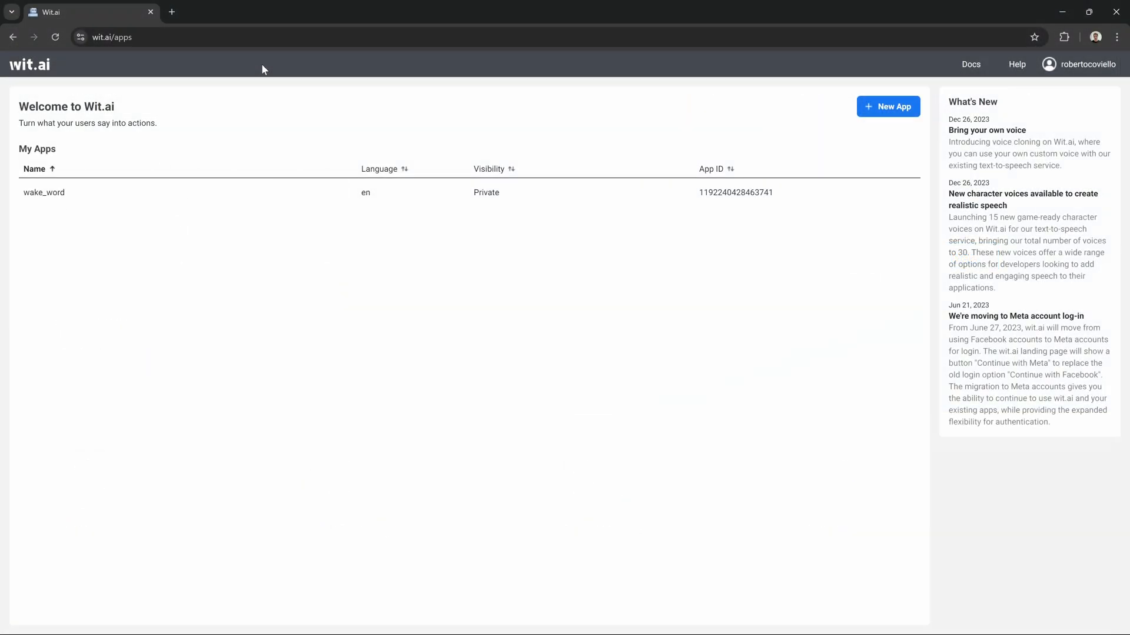
{"action": "left_click", "coordinate": [888, 106]}
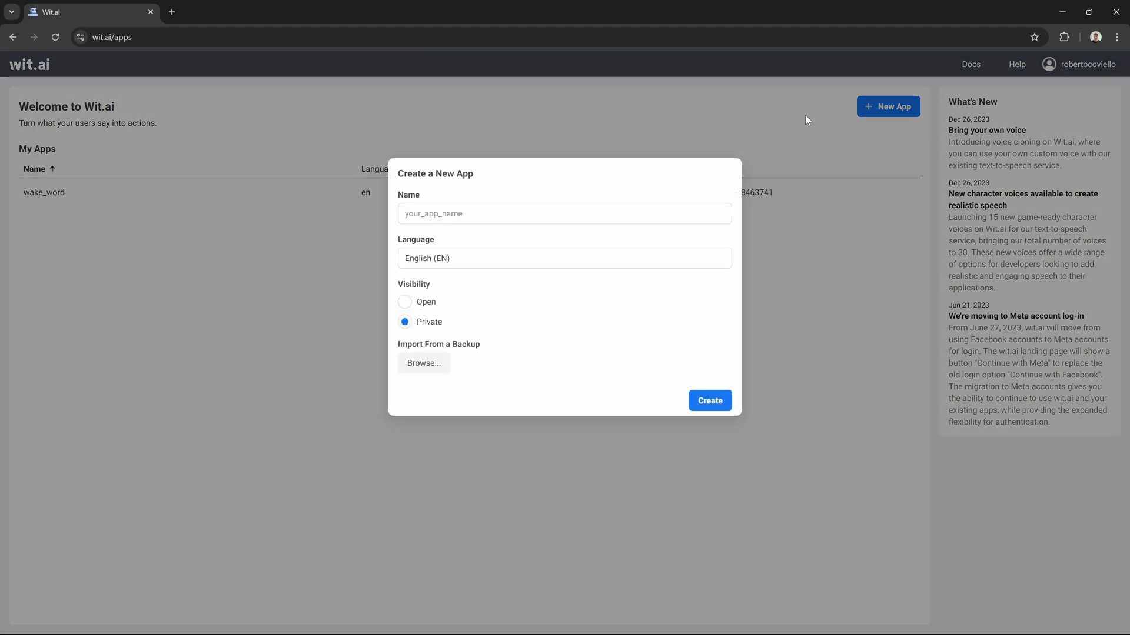
{"action": "type", "text": "yt_wake_word"}
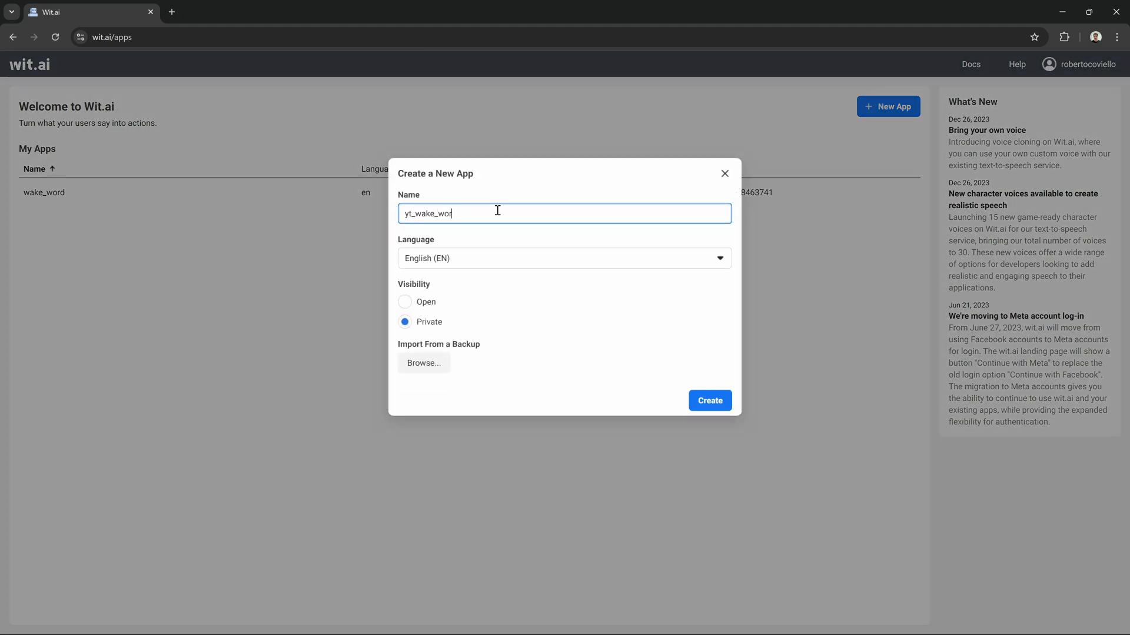
{"action": "left_click", "coordinate": [709, 401]}
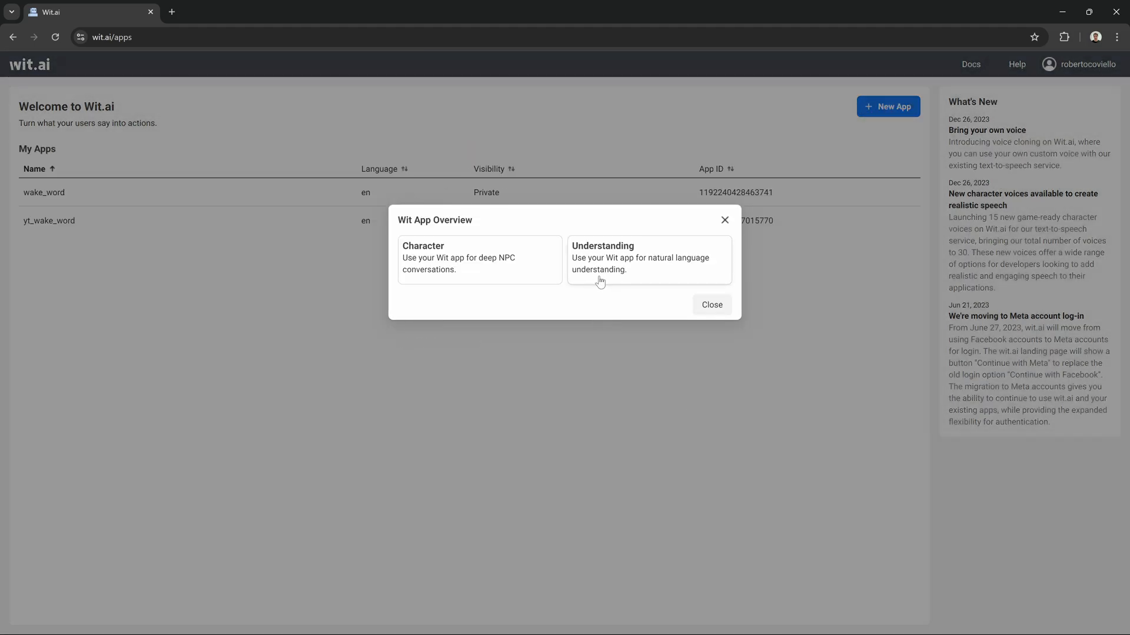
{"action": "left_click", "coordinate": [648, 260]}
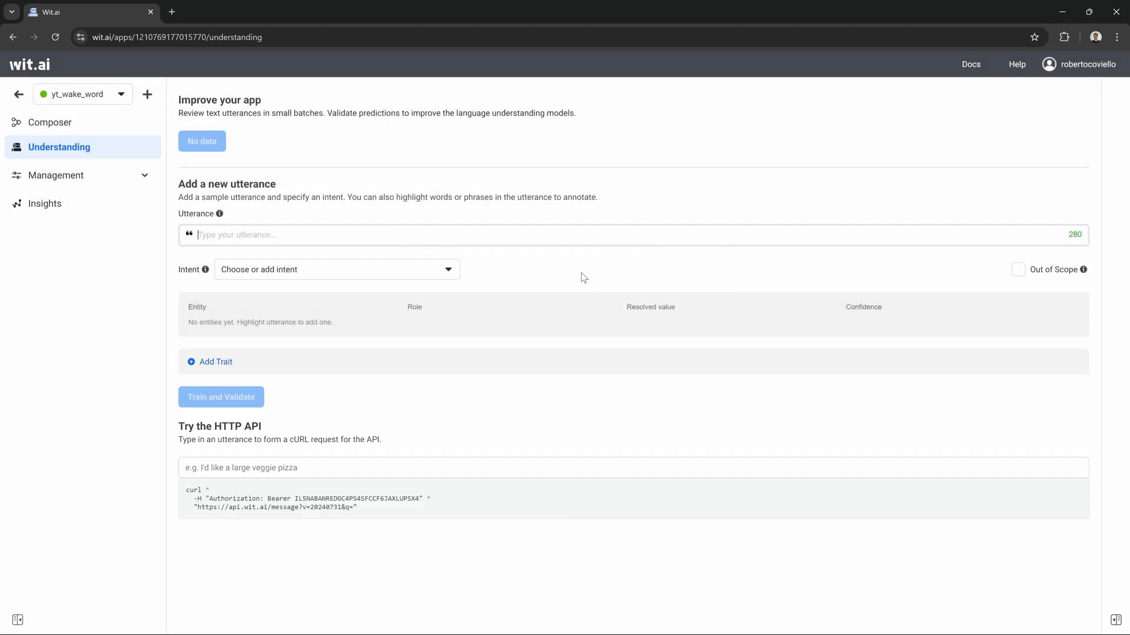
{"action": "left_click", "coordinate": [56, 175]}
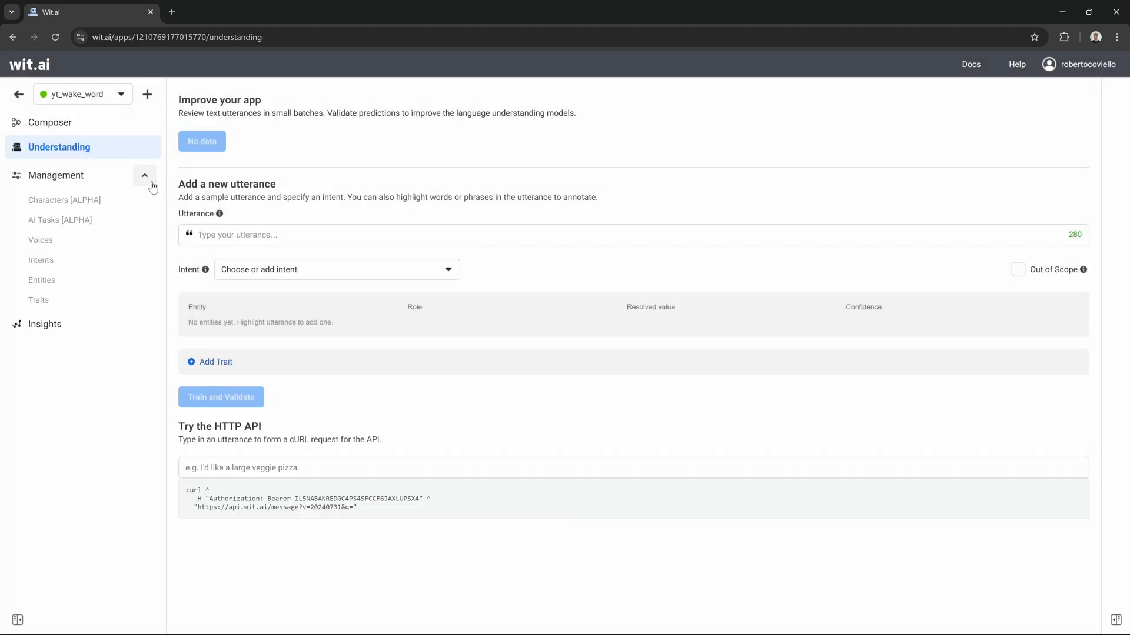
- Add a custom wake_word intent from the app's Intents list
{"action": "left_click", "coordinate": [41, 260]}
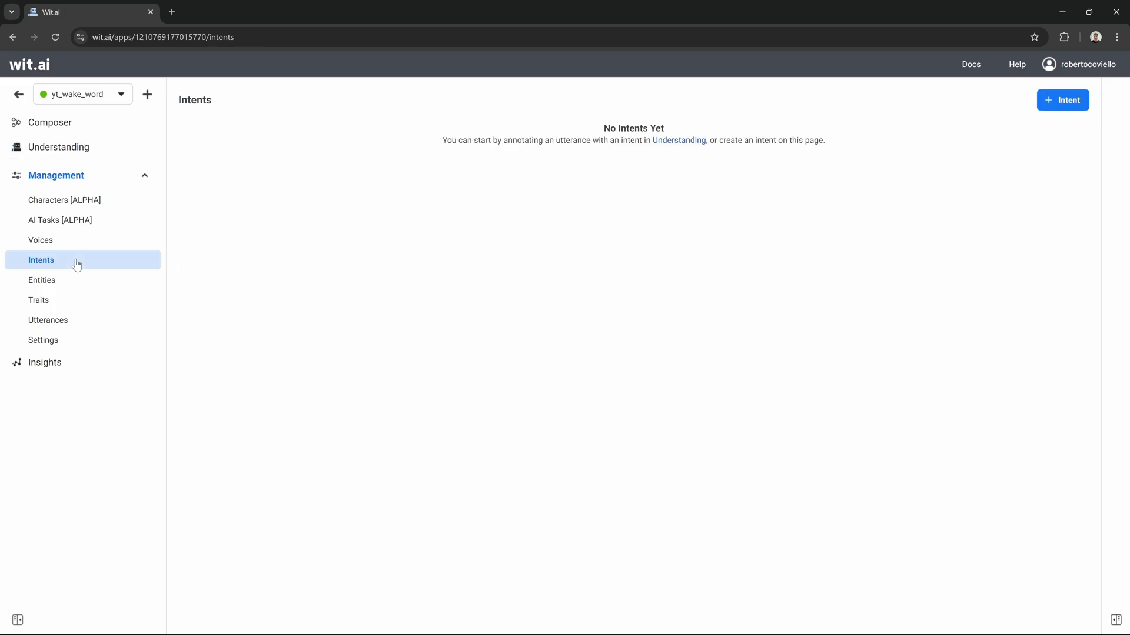
{"action": "left_click", "coordinate": [1062, 100]}
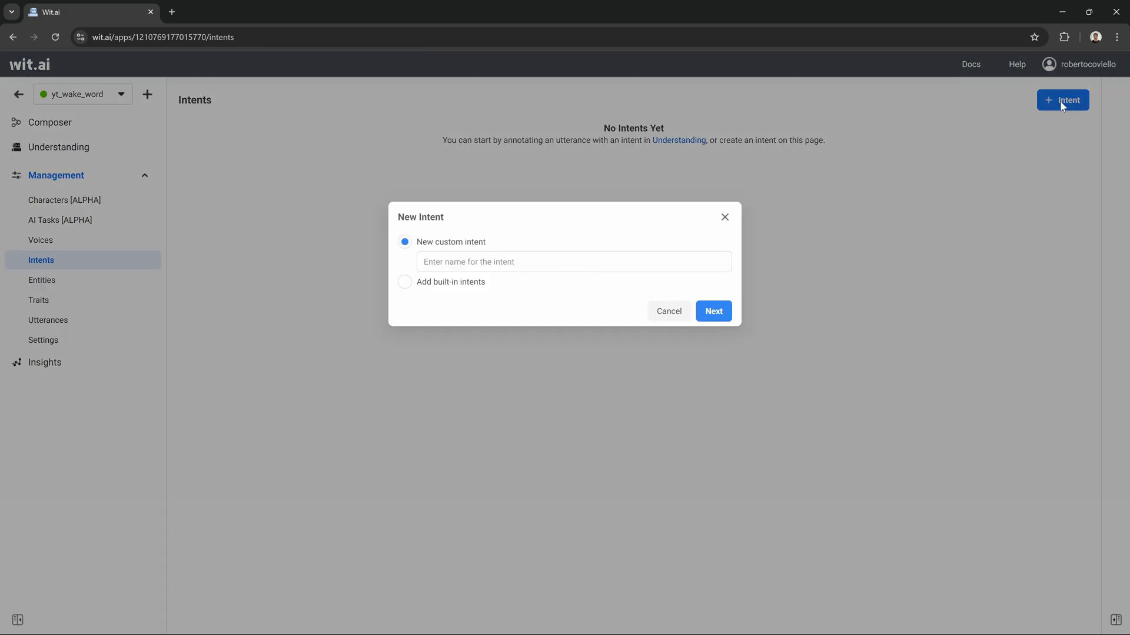
{"action": "type", "text": "wake_word"}
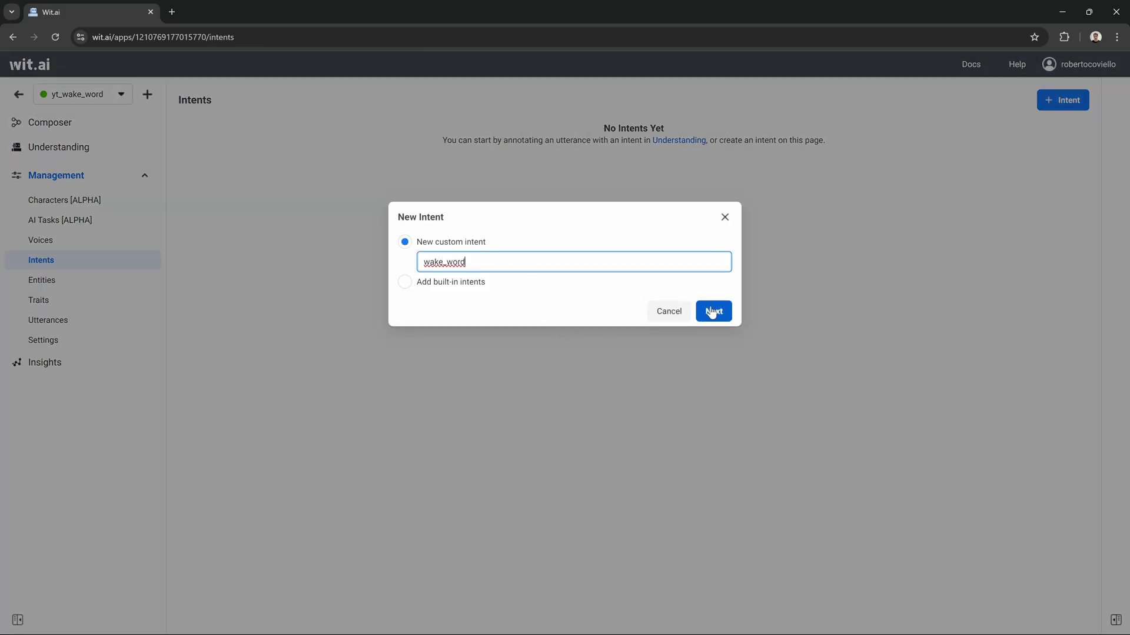
{"action": "left_click", "coordinate": [713, 311]}
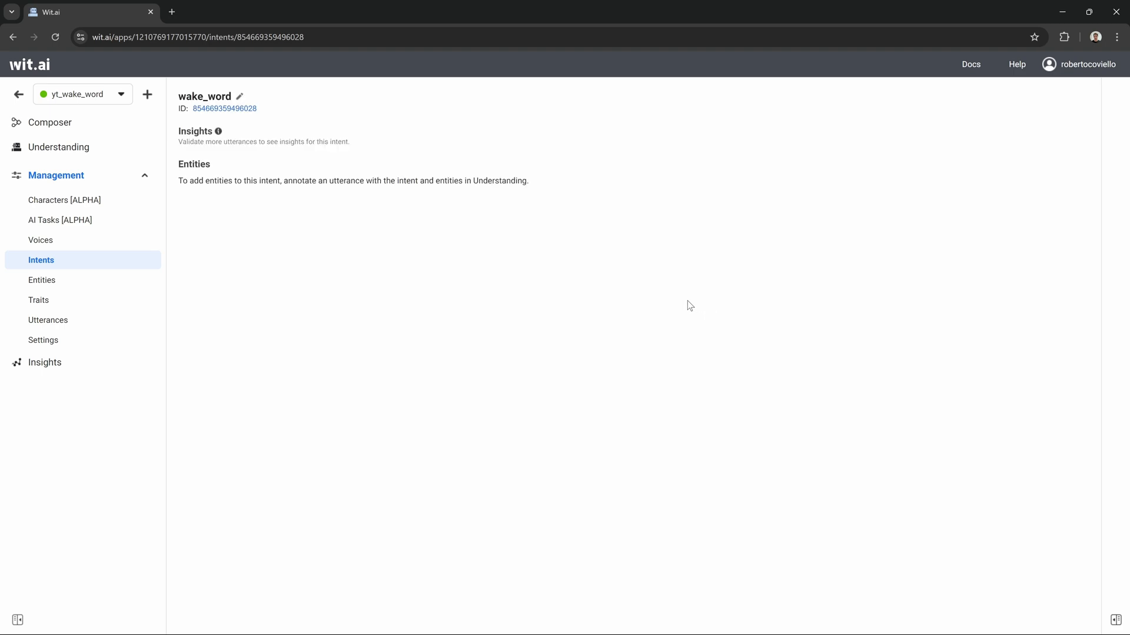
{"action": "mouse_move", "coordinate": [58, 147]}
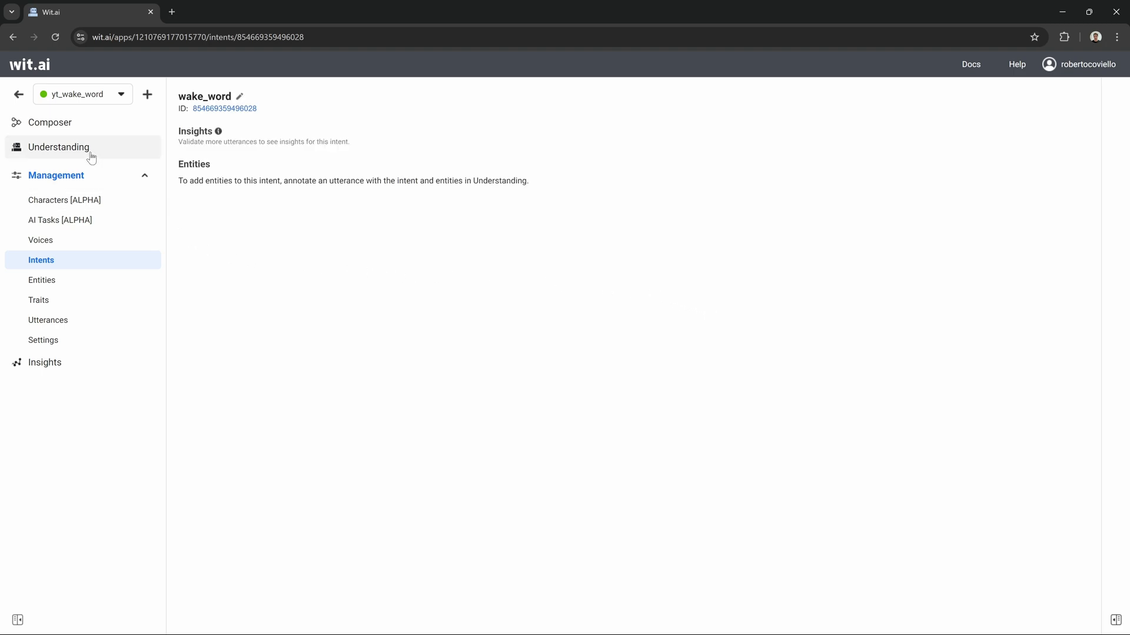
- Annotate 'hey quest' with the wake_word entity and intent, then train it
{"action": "left_click", "coordinate": [58, 147]}
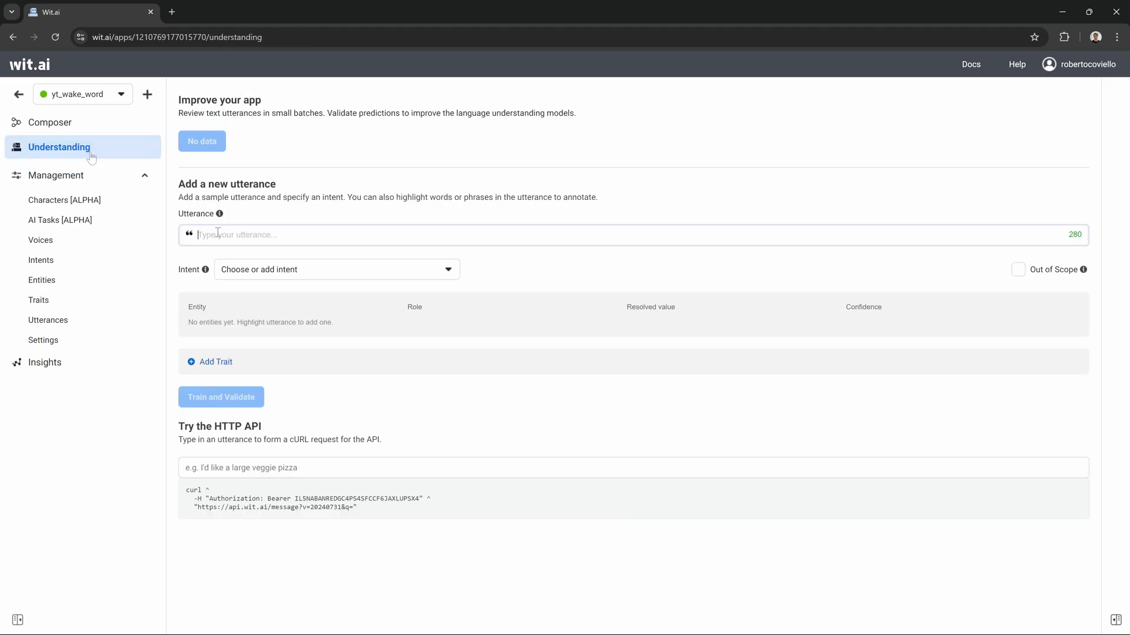
{"action": "type", "text": "hey quest"}
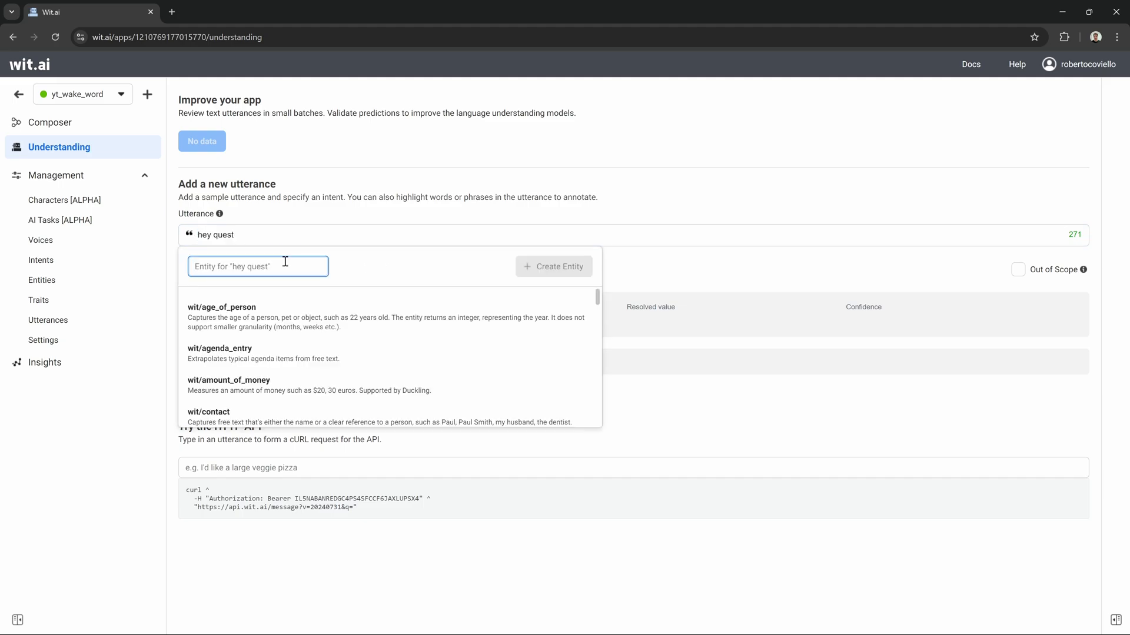
{"action": "type", "text": "wake_w"}
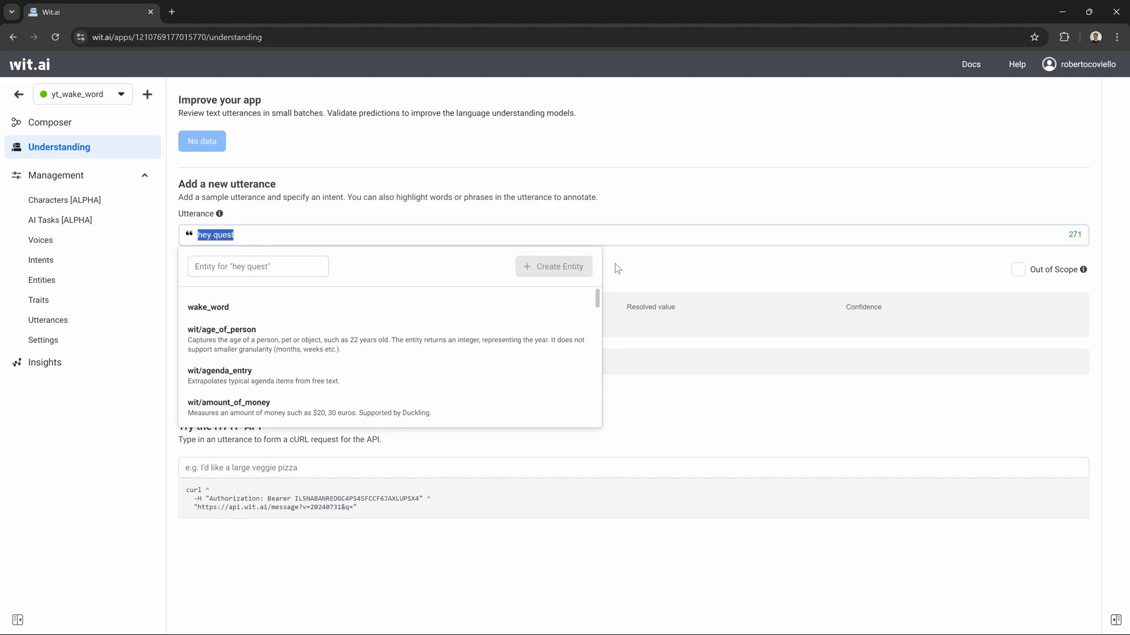
{"action": "left_click", "coordinate": [208, 307]}
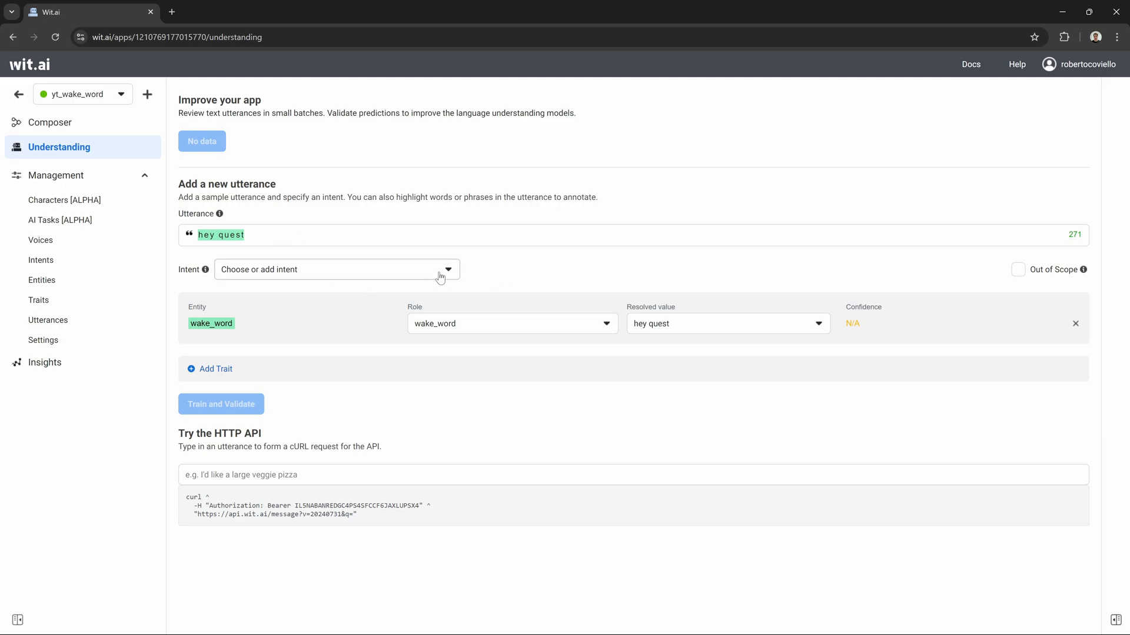
{"action": "left_click", "coordinate": [335, 268]}
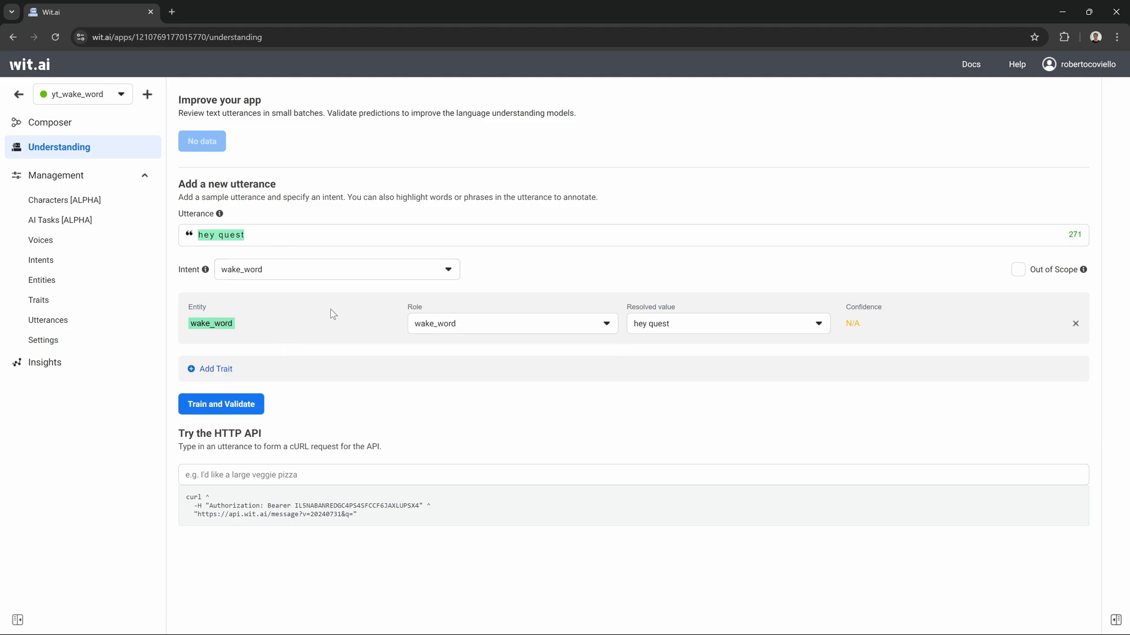
{"action": "left_click", "coordinate": [220, 404]}
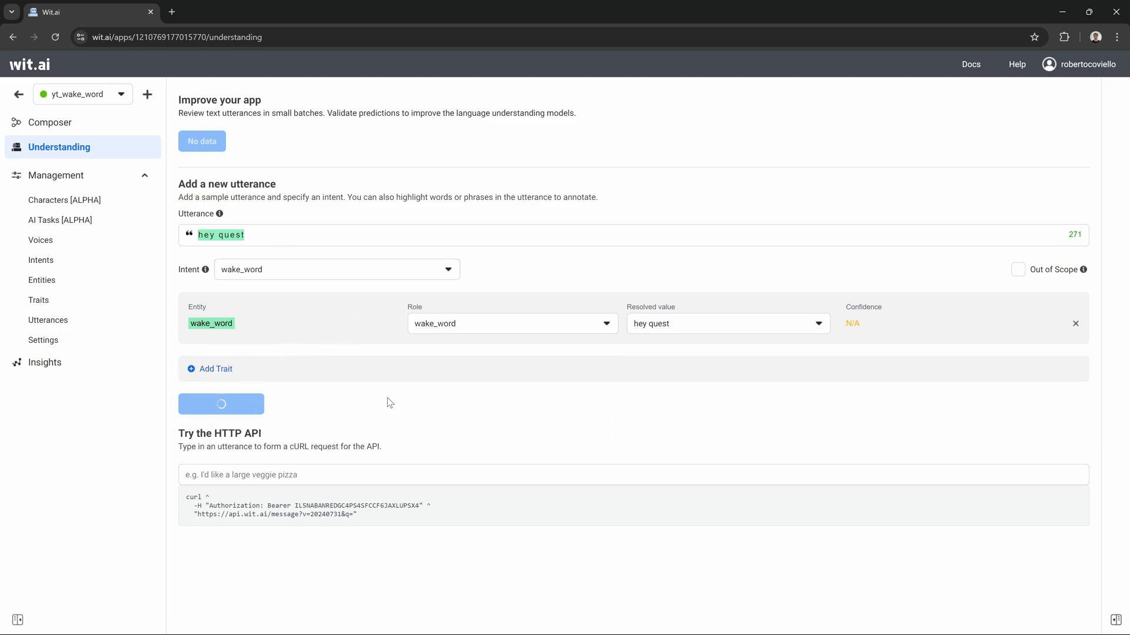
{"action": "left_click", "coordinate": [221, 404]}
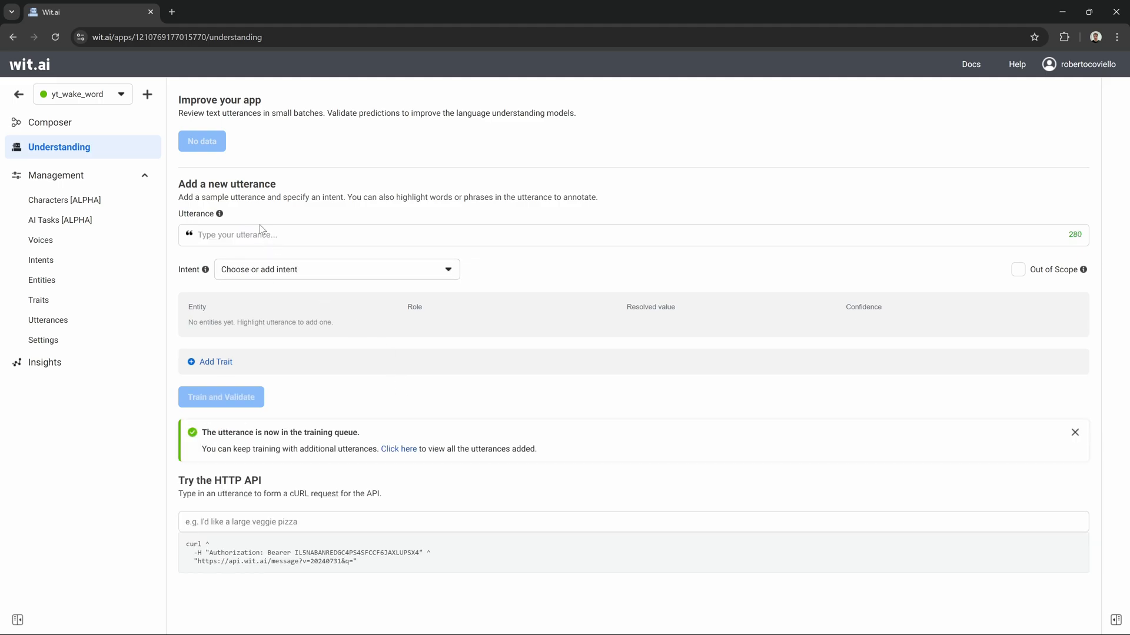
- Submit the utterances 'hey west' and 'hey quest' for training
{"action": "type", "text": "hey quest"}
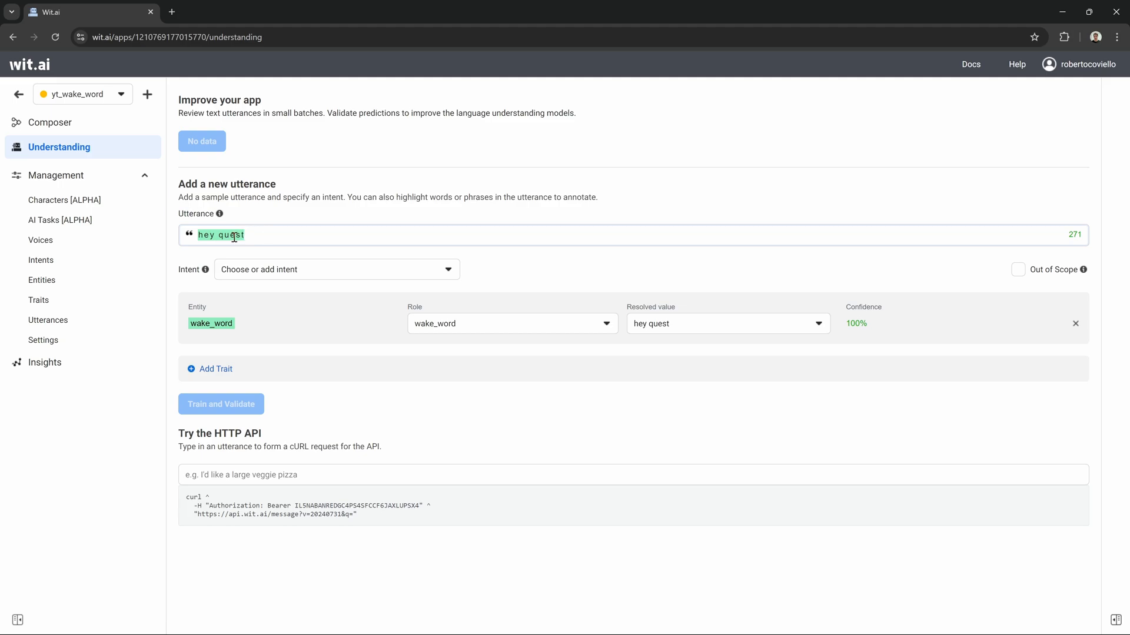
{"action": "type", "text": "hey west"}
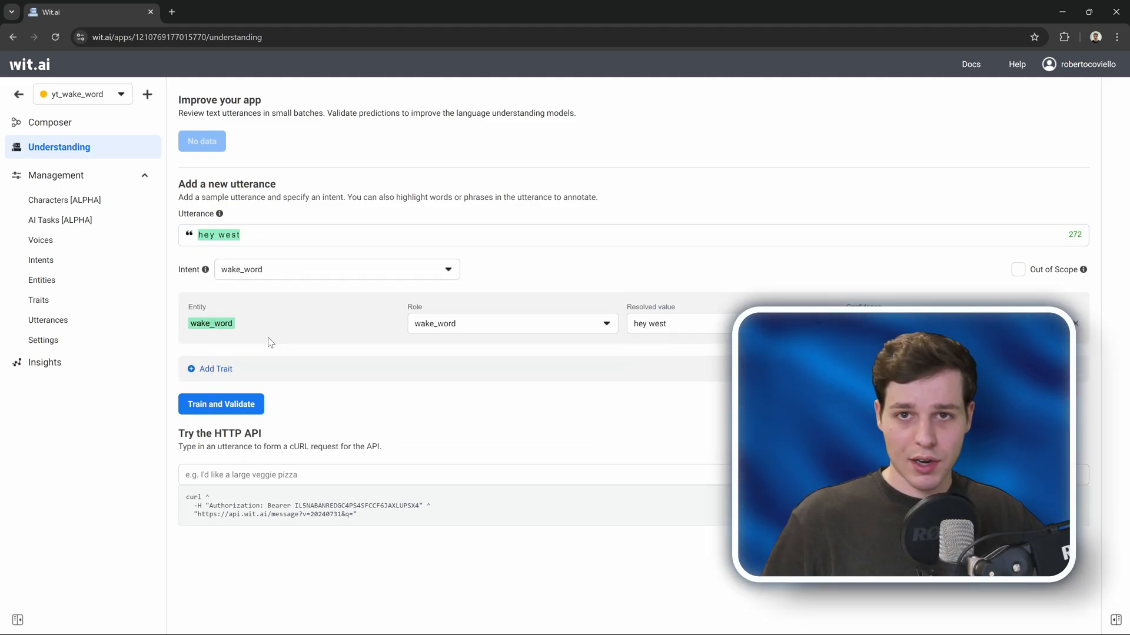
{"action": "left_click", "coordinate": [221, 404]}
{"action": "type", "text": "qu"}
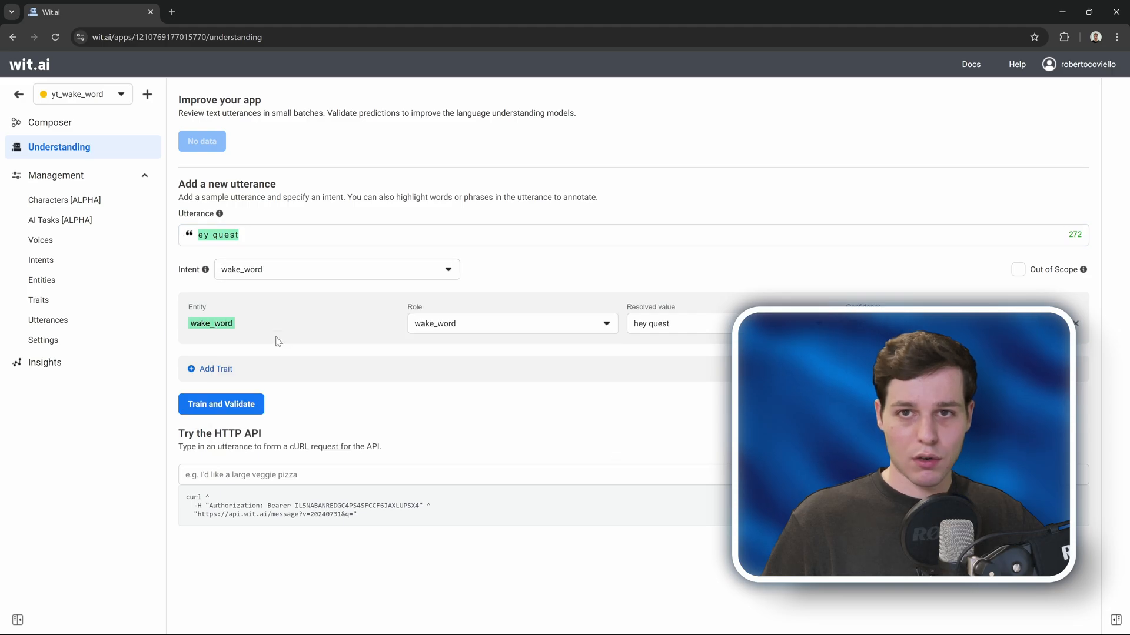
{"action": "left_click", "coordinate": [221, 404]}
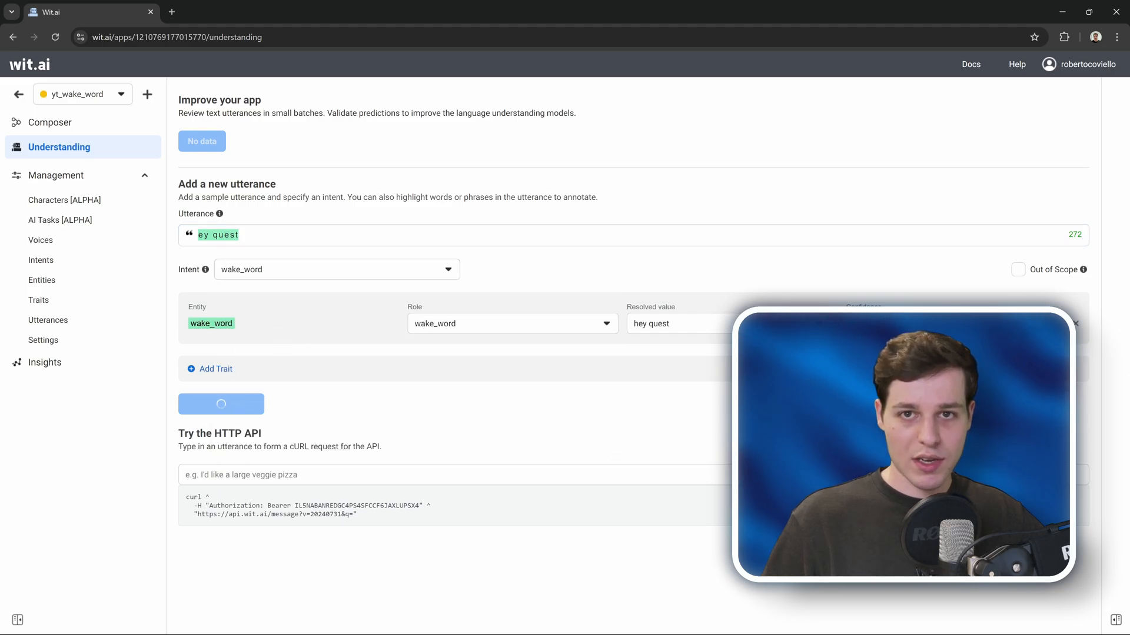
{"action": "left_click", "coordinate": [221, 404]}
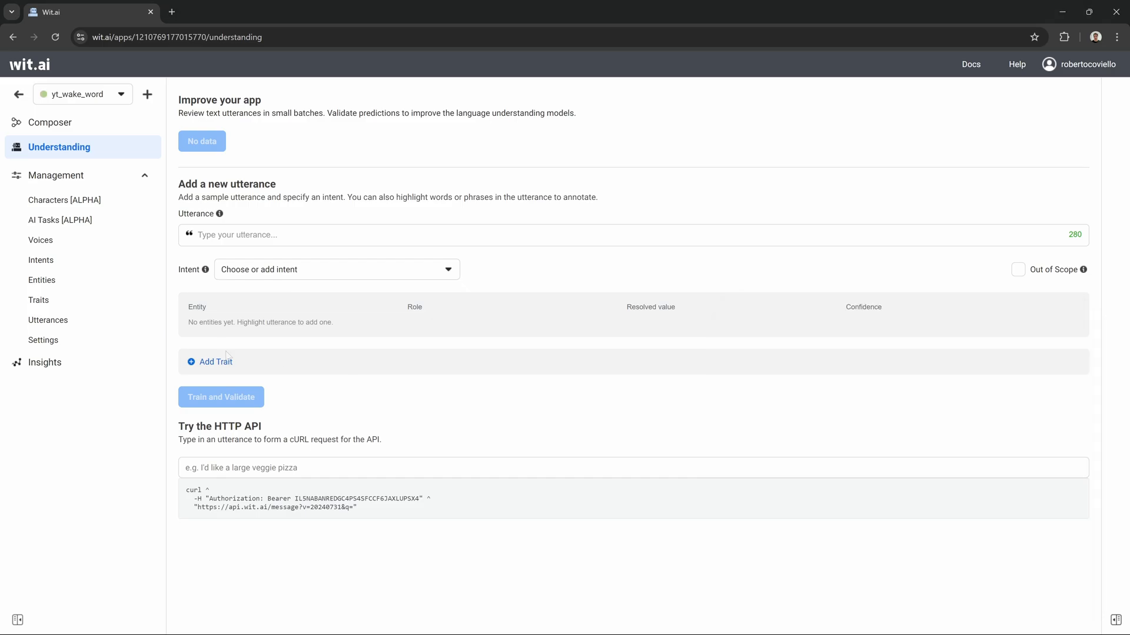
- Open the wake_word entity and enter 'quest listen' as a hey west synonym
{"action": "left_click", "coordinate": [42, 280]}
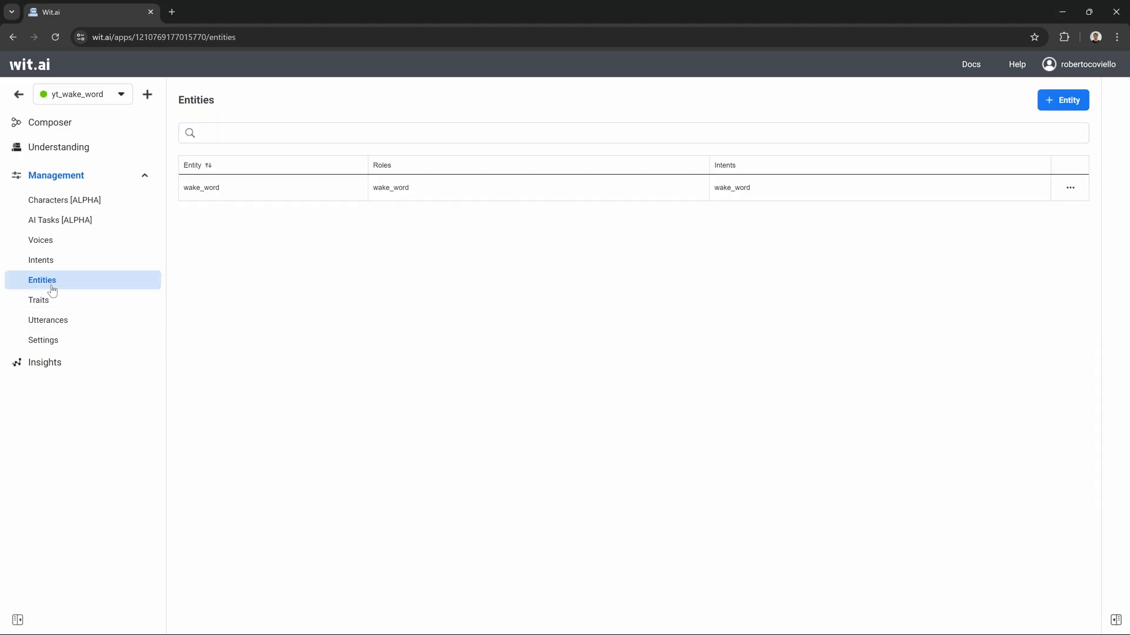
{"action": "left_click", "coordinate": [201, 187]}
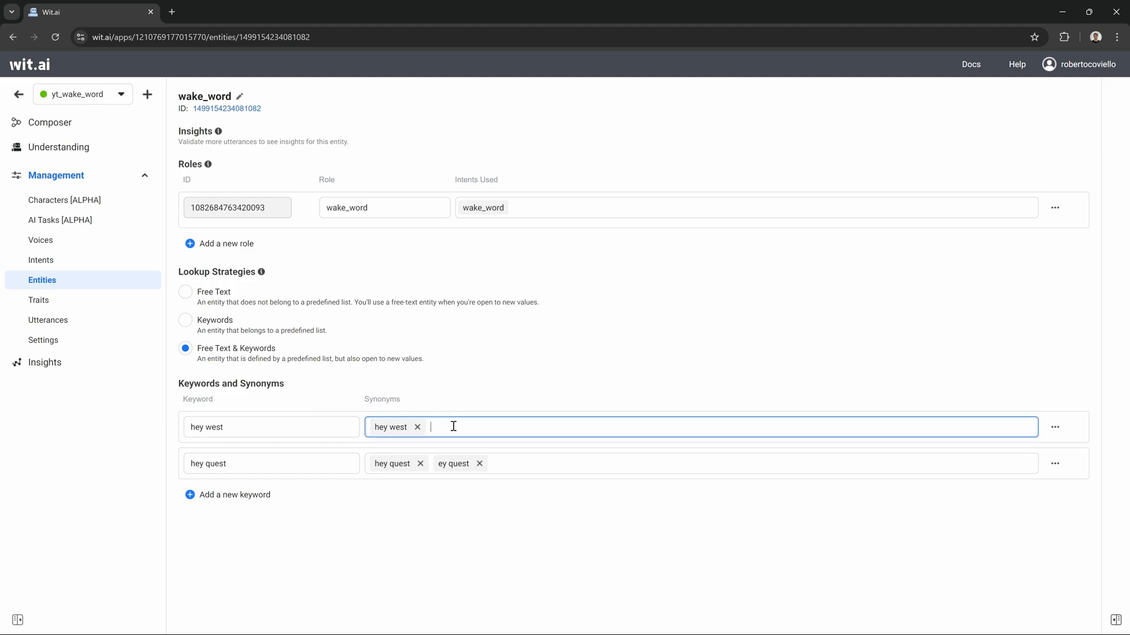
{"action": "type", "text": "quest listen"}
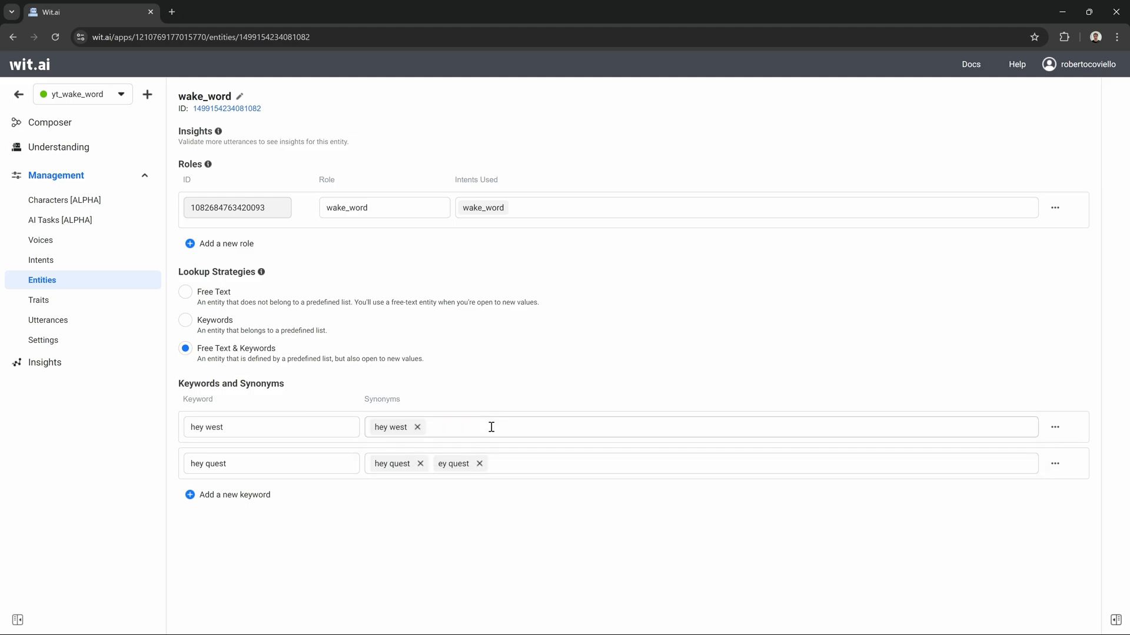
{"action": "type", "text": "quest listen"}
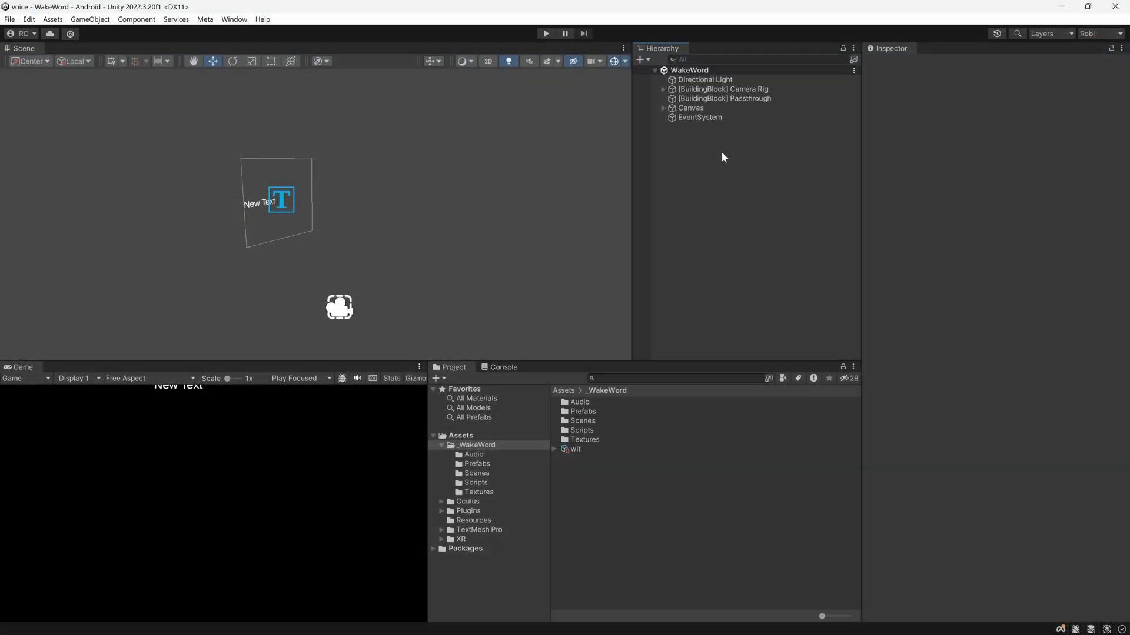
- In Package Manager, view Meta XR Core, Voice SDK and All-in-One SDK details
{"action": "left_click", "coordinate": [233, 19]}
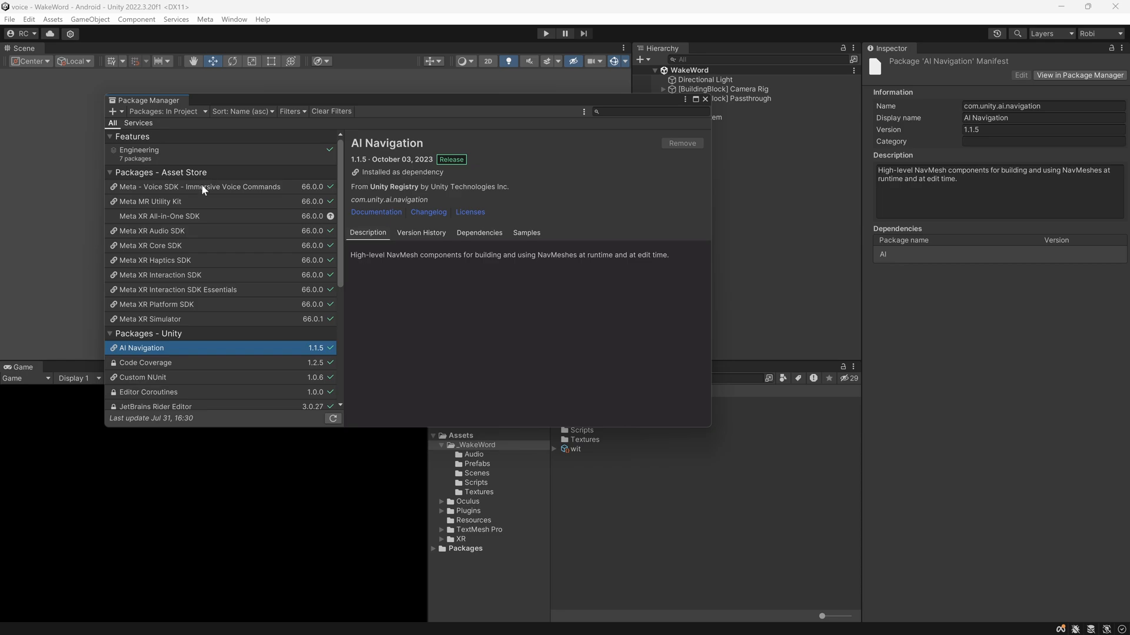
{"action": "left_click", "coordinate": [150, 245]}
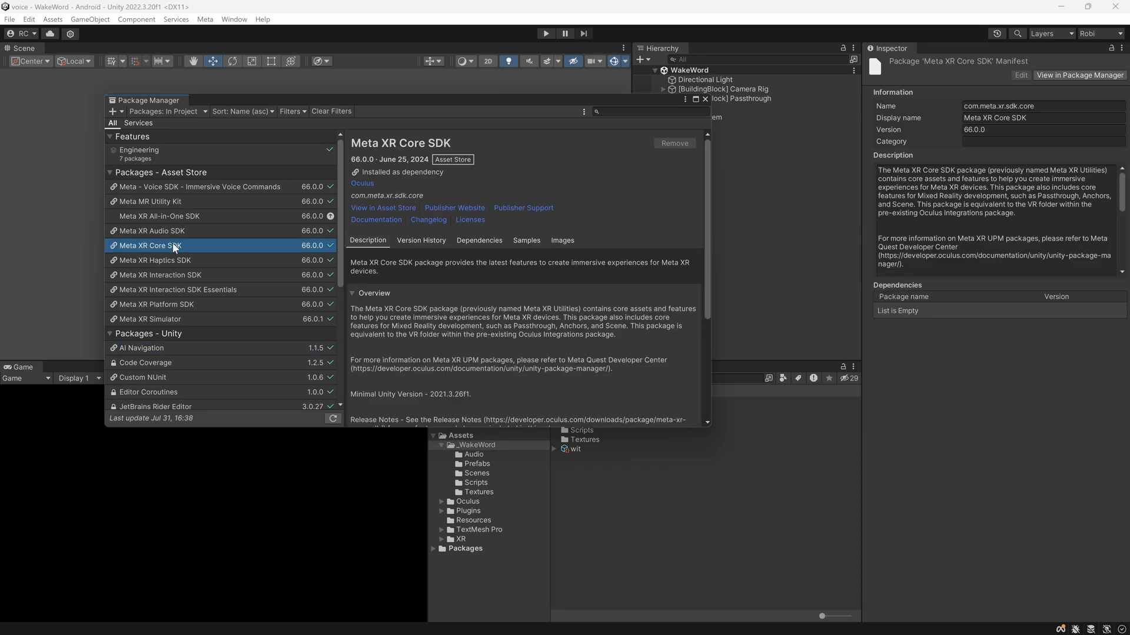
{"action": "left_click", "coordinate": [199, 186]}
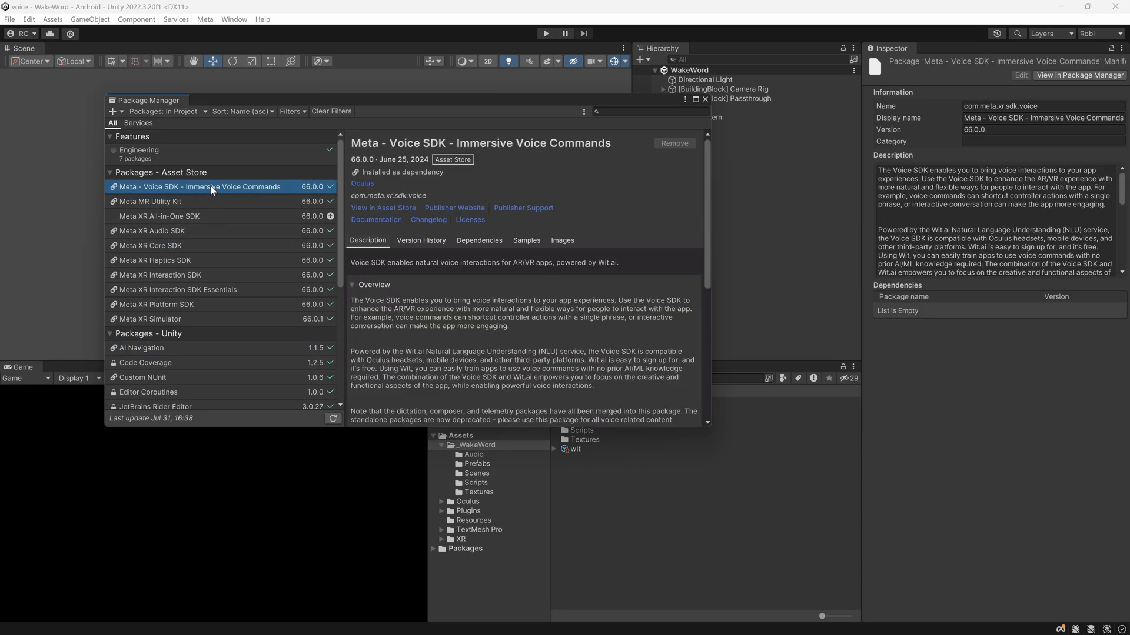
{"action": "left_click", "coordinate": [159, 216]}
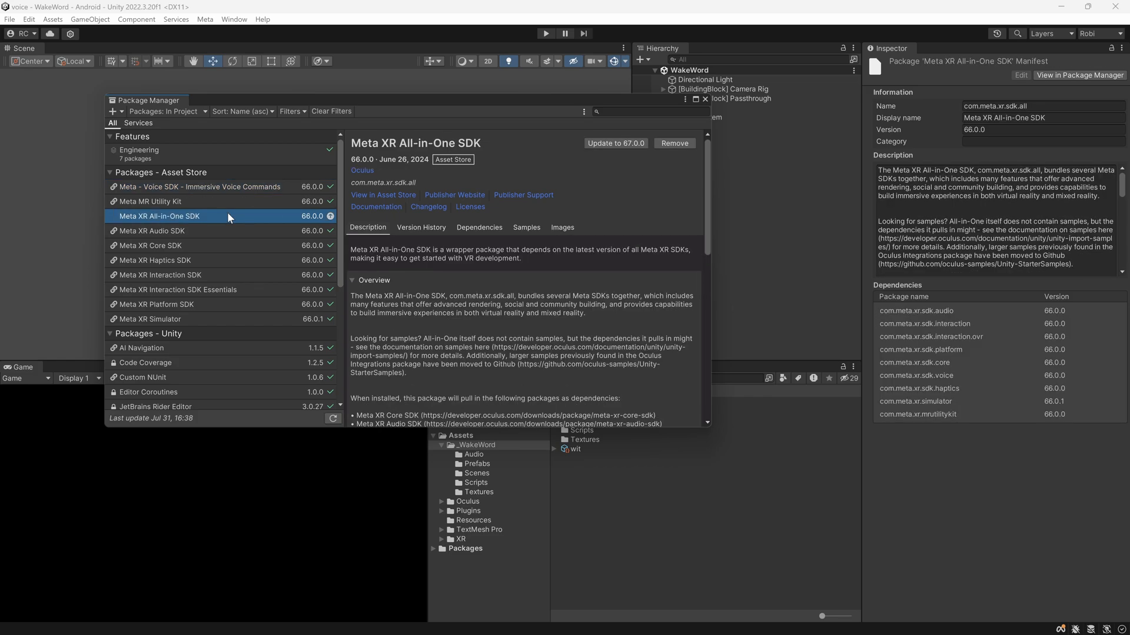
{"action": "mouse_move", "coordinate": [203, 248]}
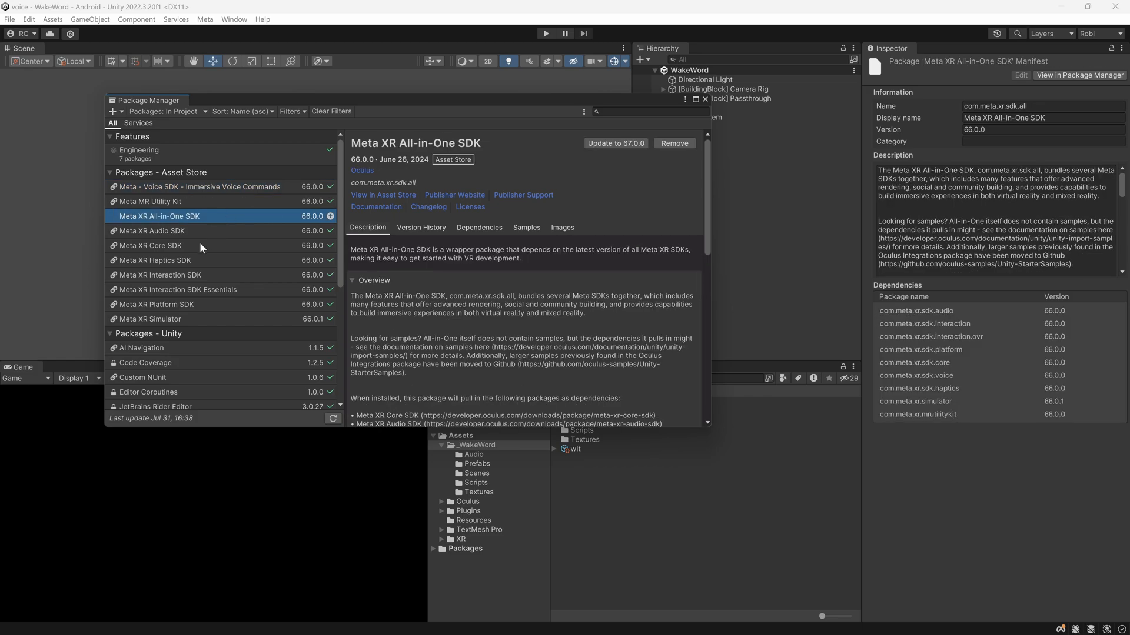
{"action": "mouse_move", "coordinate": [690, 109]}
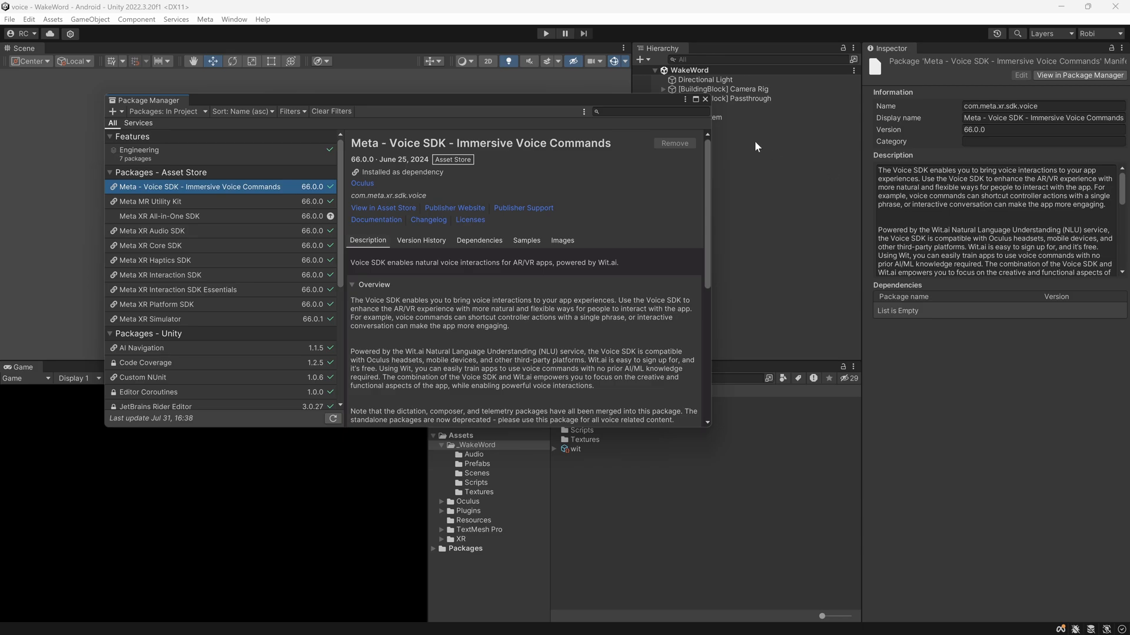
- Close Package Manager, check the wake_word entity in Wit.ai, then return to Unity
{"action": "left_click", "coordinate": [206, 19]}
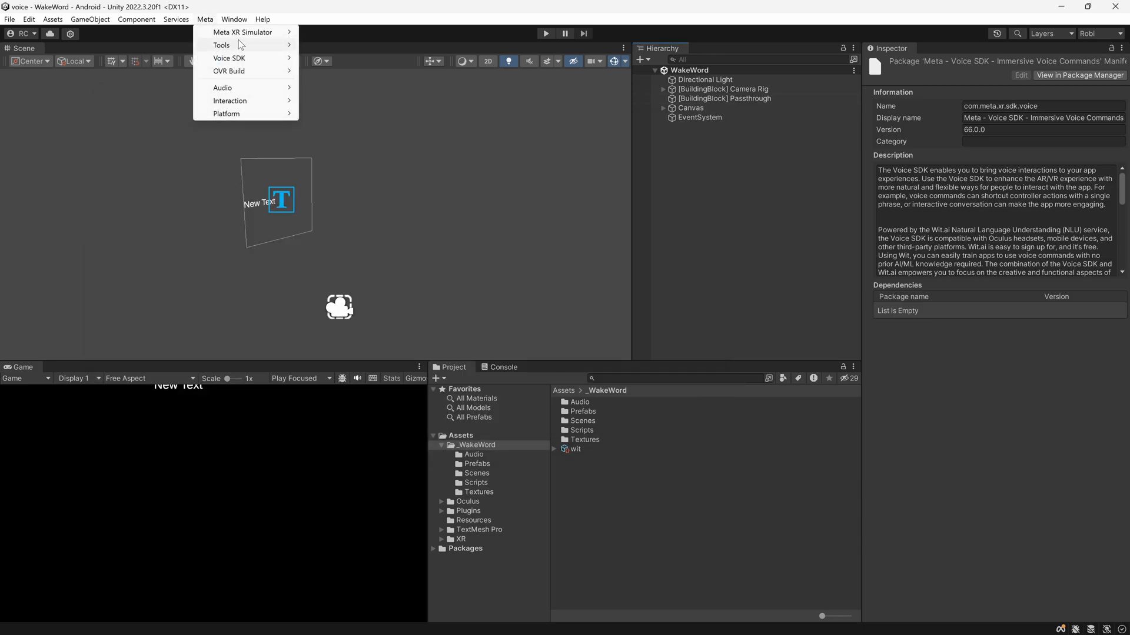
{"action": "left_click", "coordinate": [228, 58]}
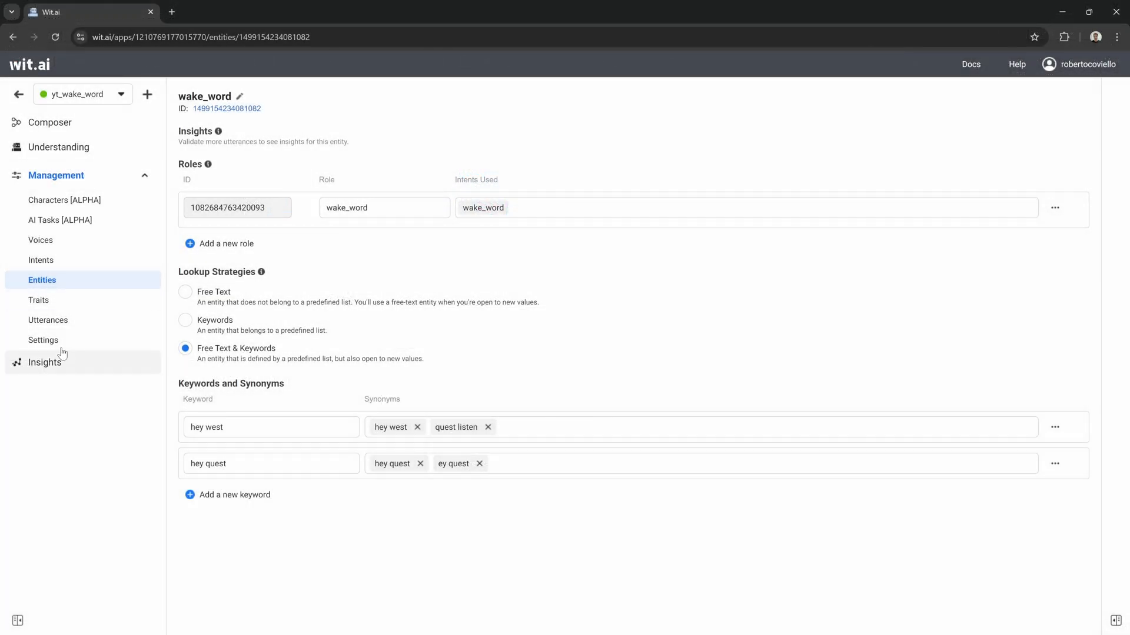
{"action": "left_click", "coordinate": [43, 340]}
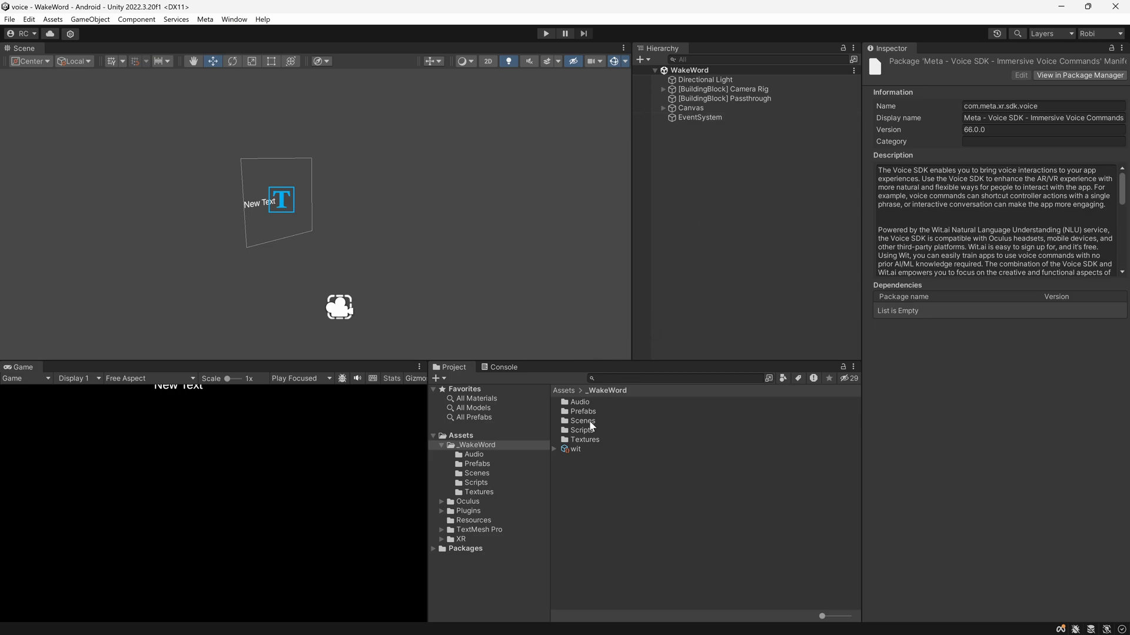
- Create an App Voice Experience object that uses the wit configuration asset
{"action": "left_click", "coordinate": [573, 449]}
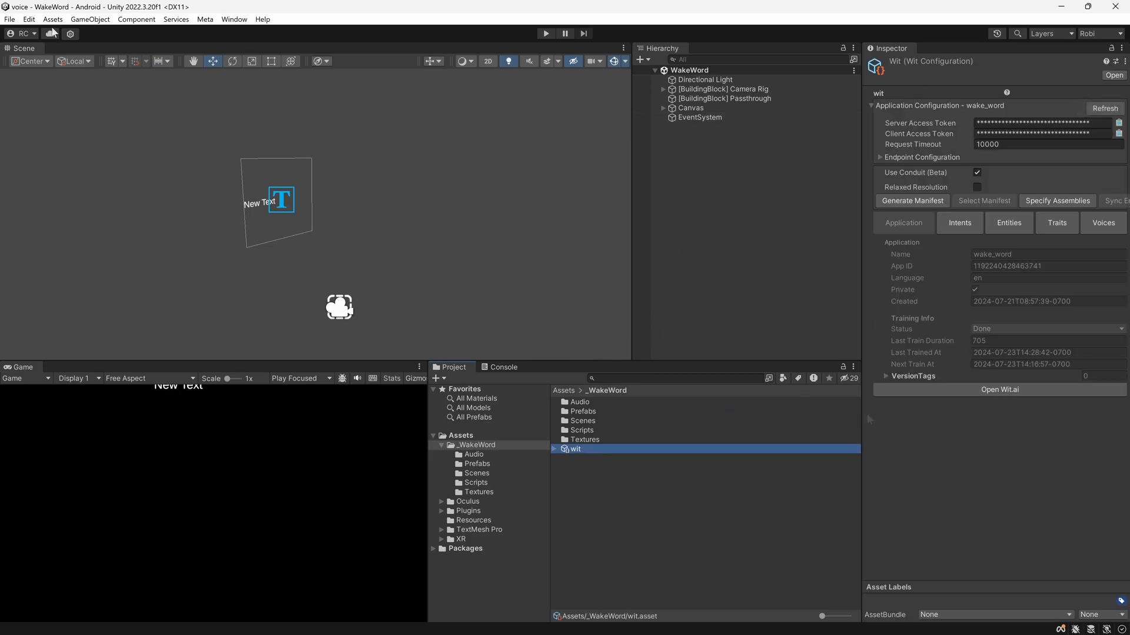
{"action": "left_click", "coordinate": [52, 19]}
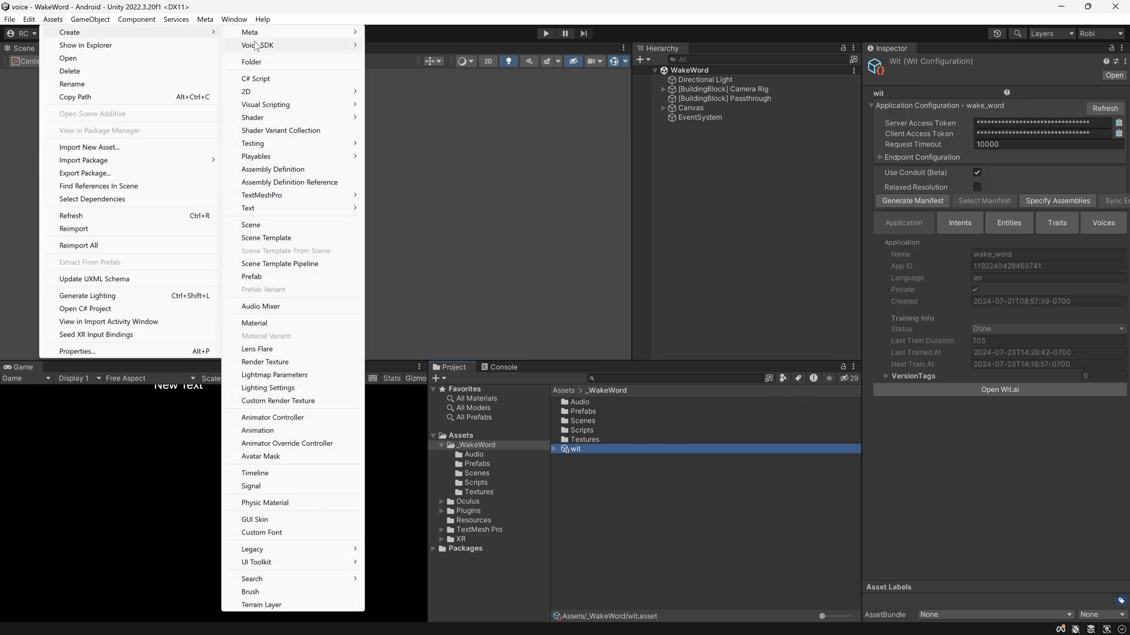
{"action": "mouse_move", "coordinate": [257, 45]}
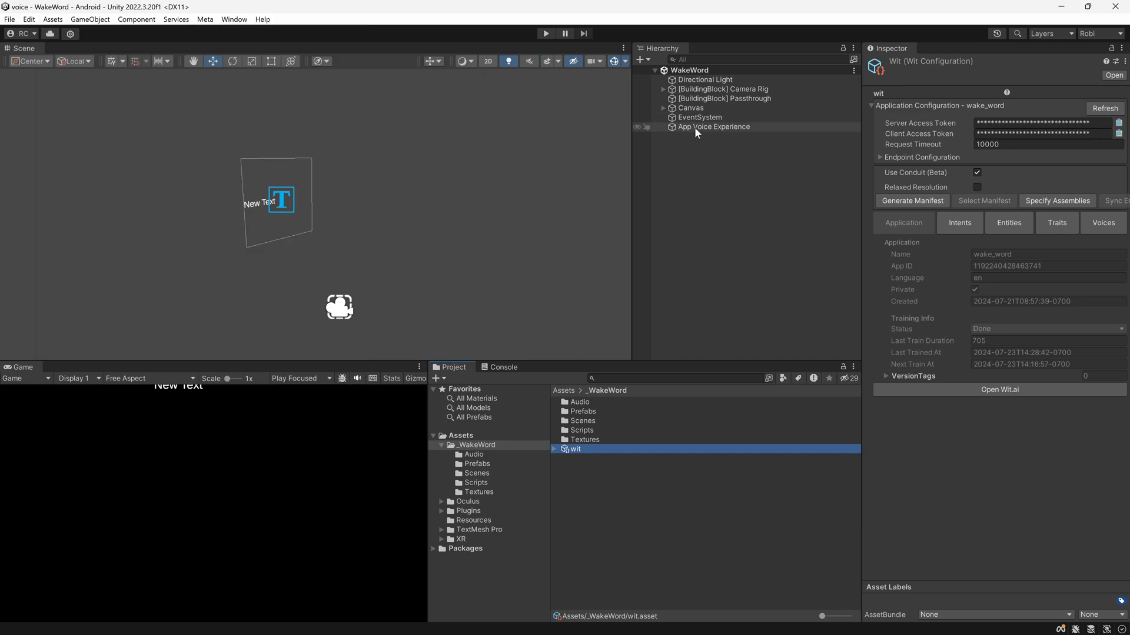
{"action": "left_click", "coordinate": [714, 127]}
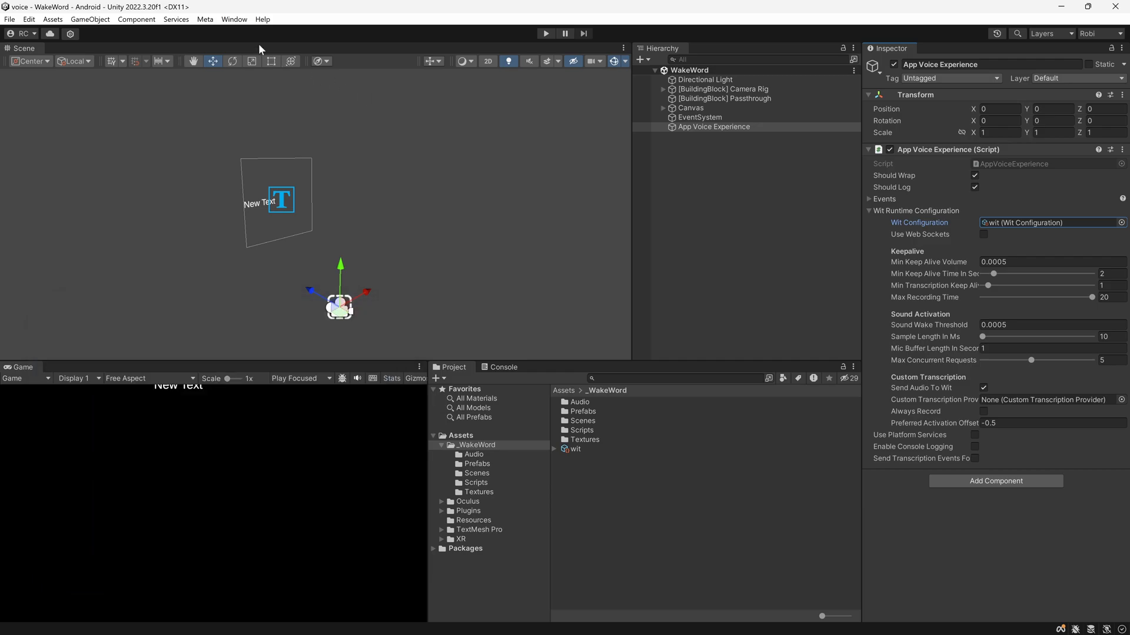
- Send 'hey quest' in the Understanding Viewer and expand the wake_word entity result
{"action": "left_click", "coordinate": [205, 19]}
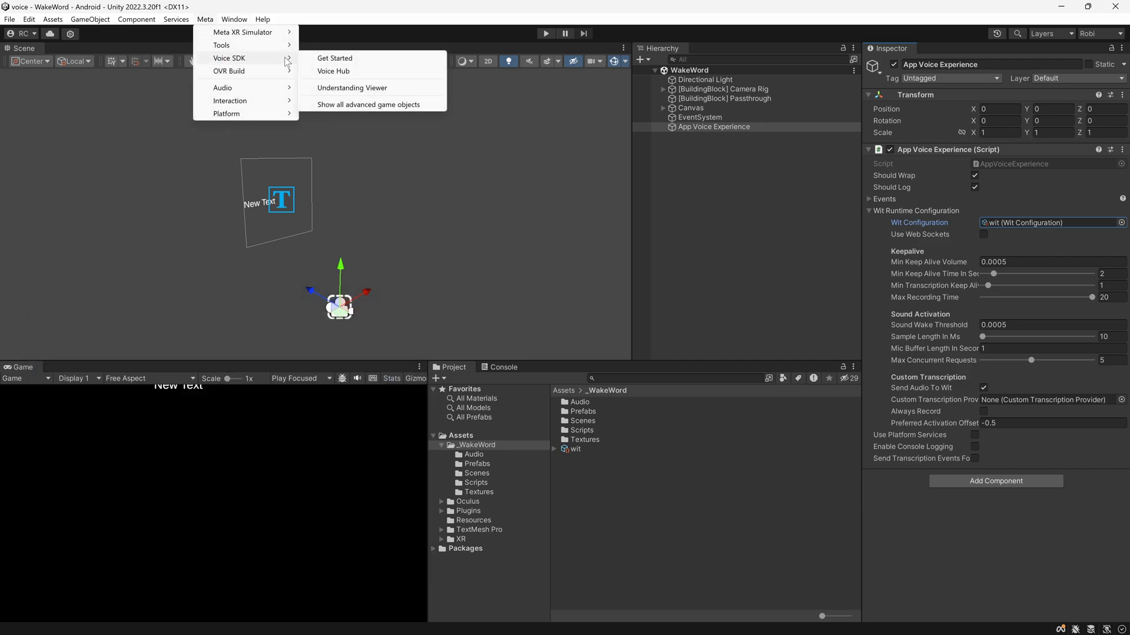
{"action": "left_click", "coordinate": [352, 87]}
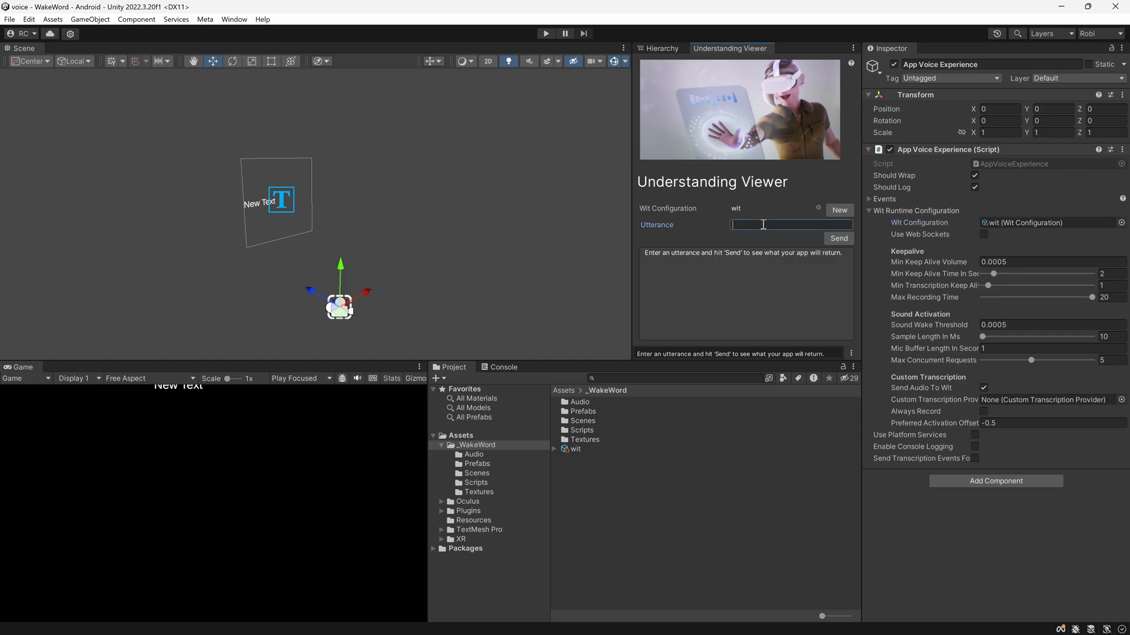
{"action": "type", "text": "hey quest"}
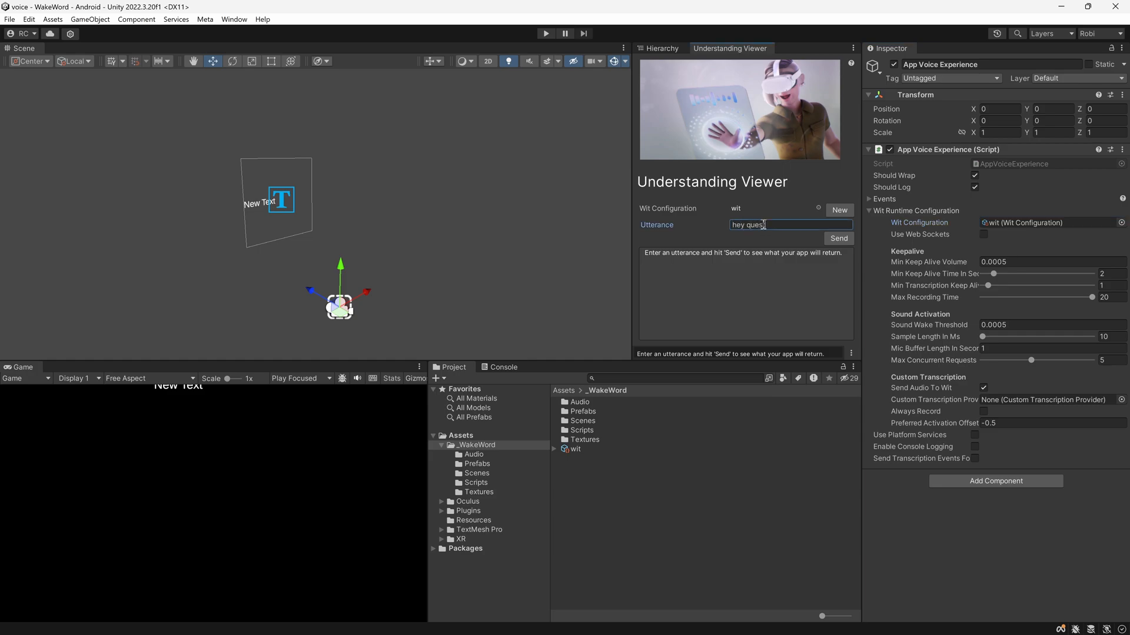
{"action": "left_click", "coordinate": [837, 238]}
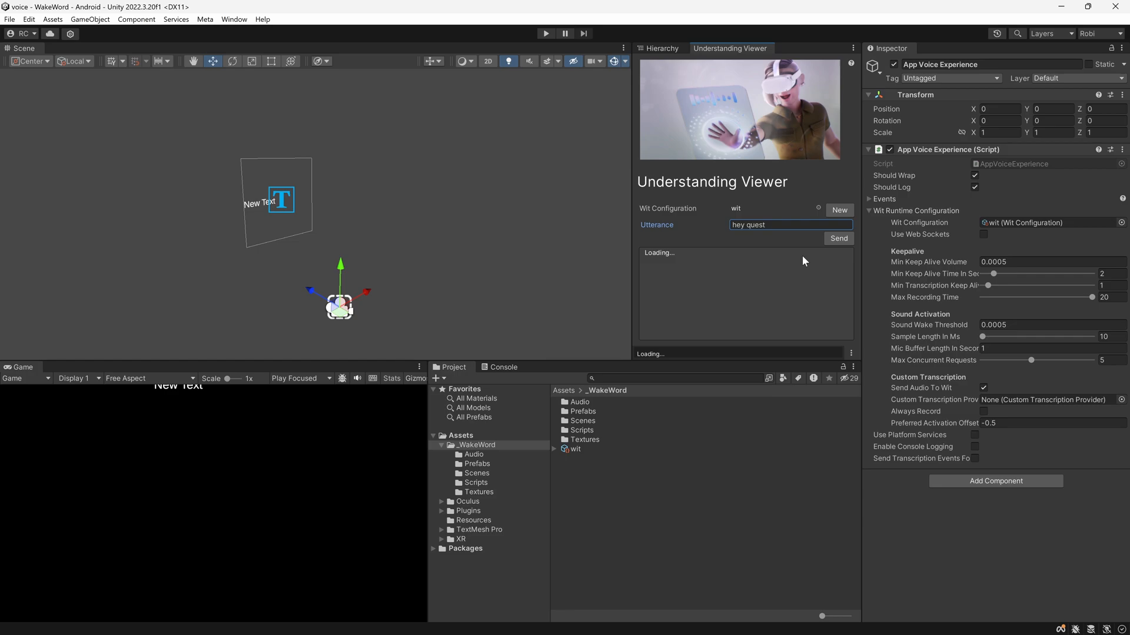
{"action": "left_click", "coordinate": [838, 238]}
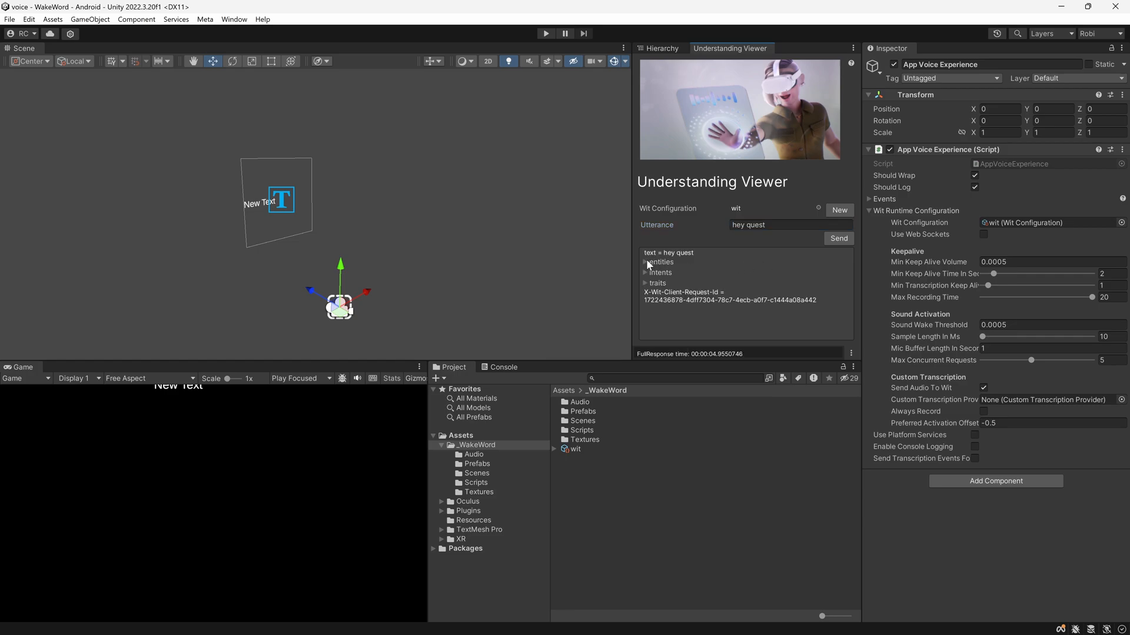
{"action": "left_click", "coordinate": [645, 262]}
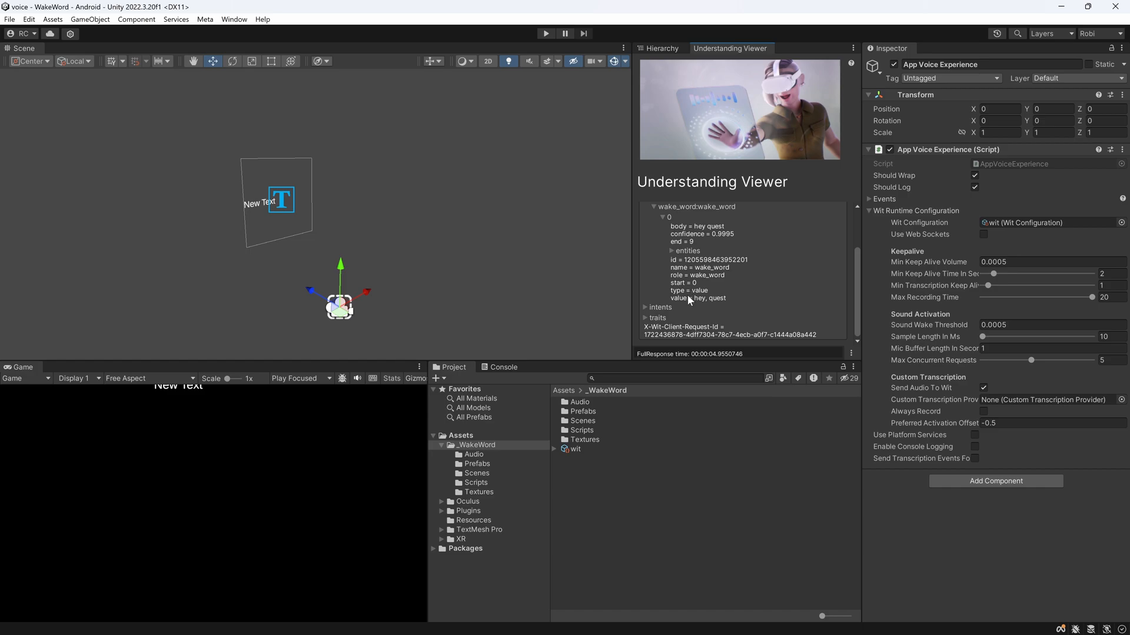
{"action": "mouse_move", "coordinate": [682, 304]}
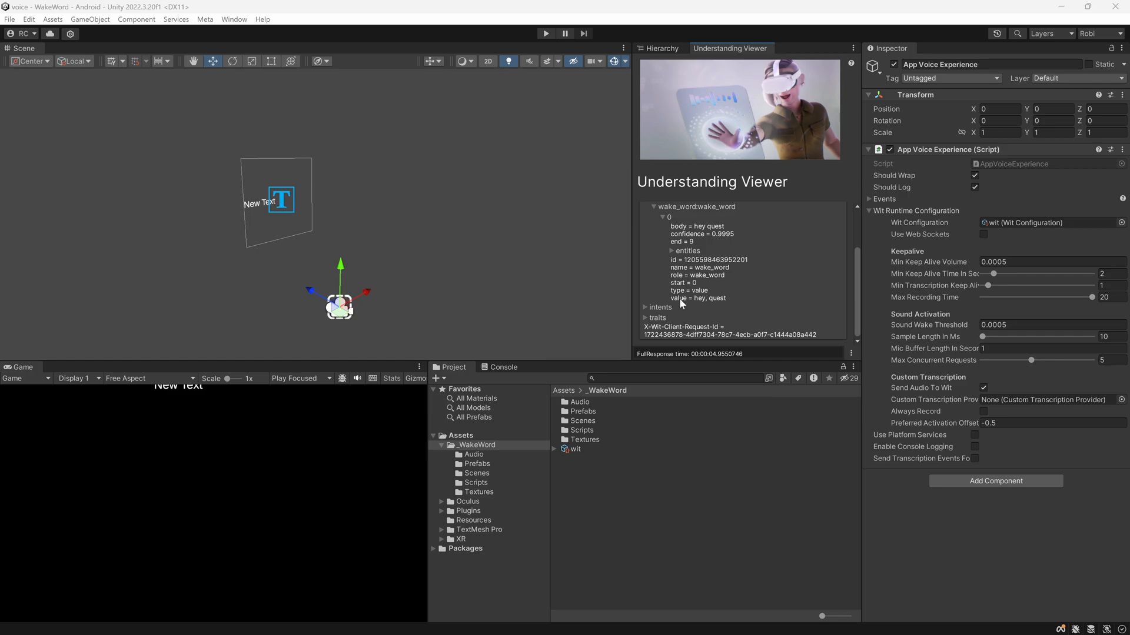
- Add a wake_word Response Matcher to App Voice Experience from the Understanding Viewer, then select that object
{"action": "right_click", "coordinate": [696, 298]}
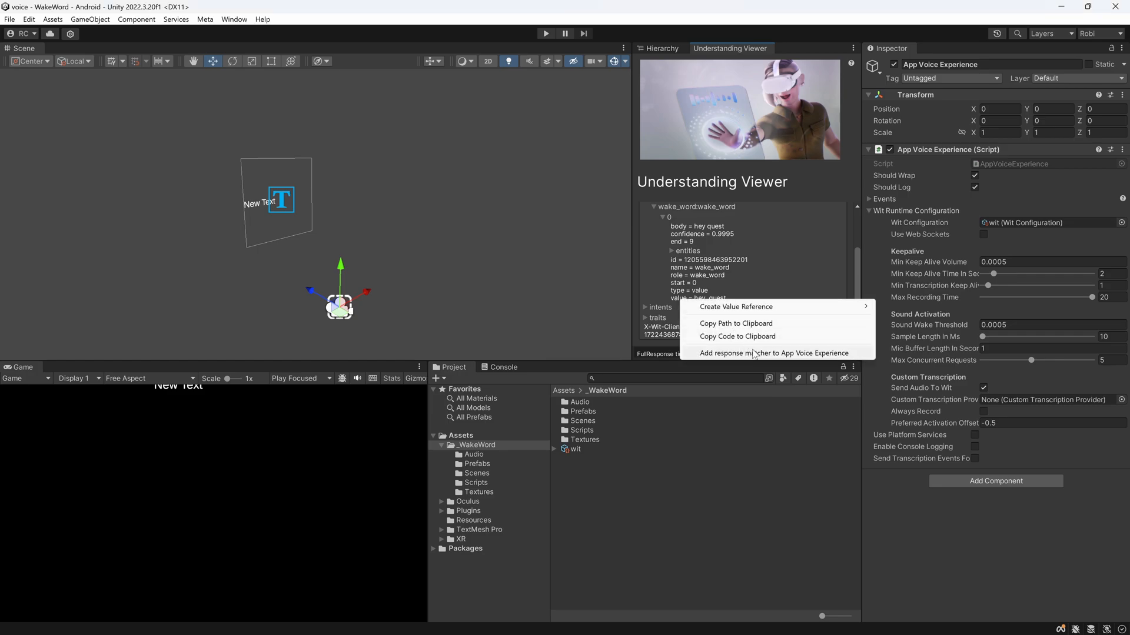
{"action": "mouse_move", "coordinate": [766, 359]}
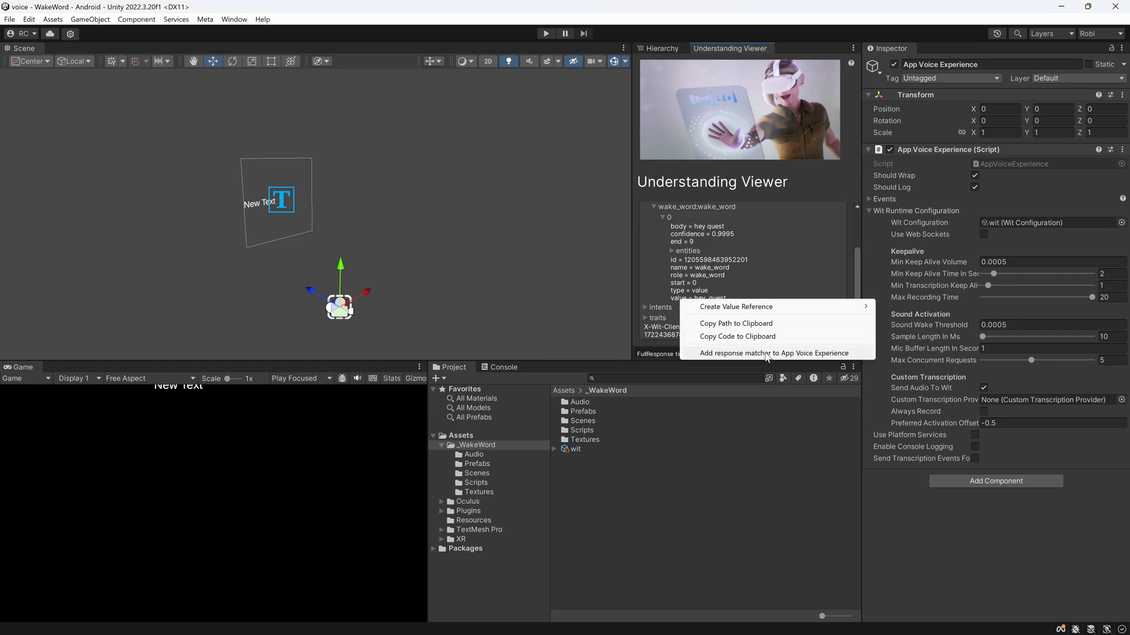
{"action": "left_click", "coordinate": [774, 353]}
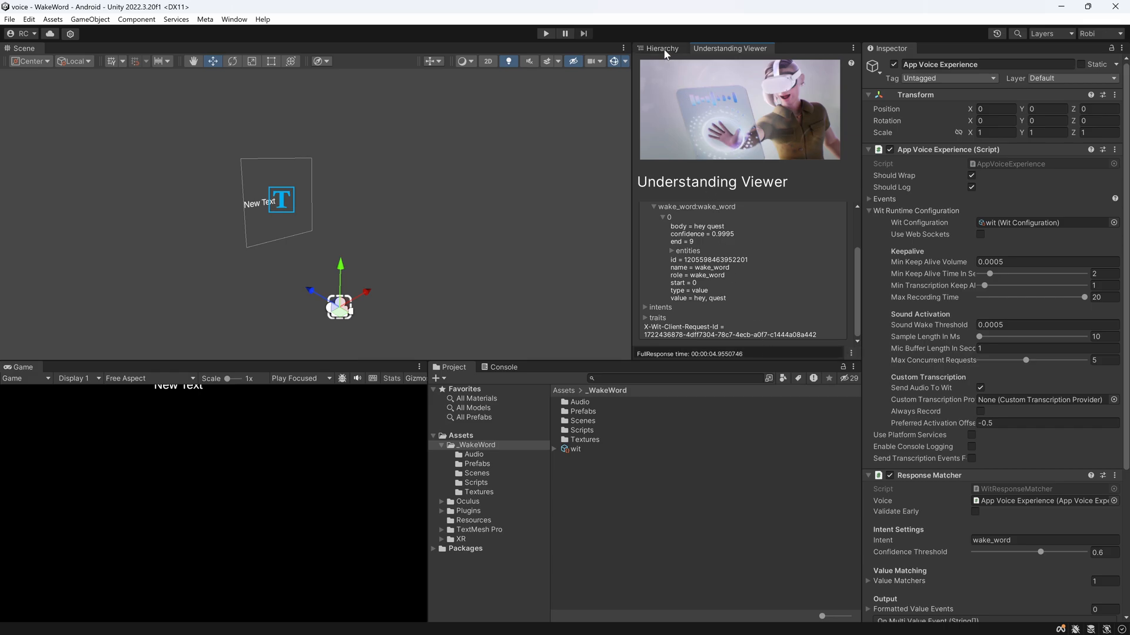
{"action": "left_click", "coordinate": [659, 48]}
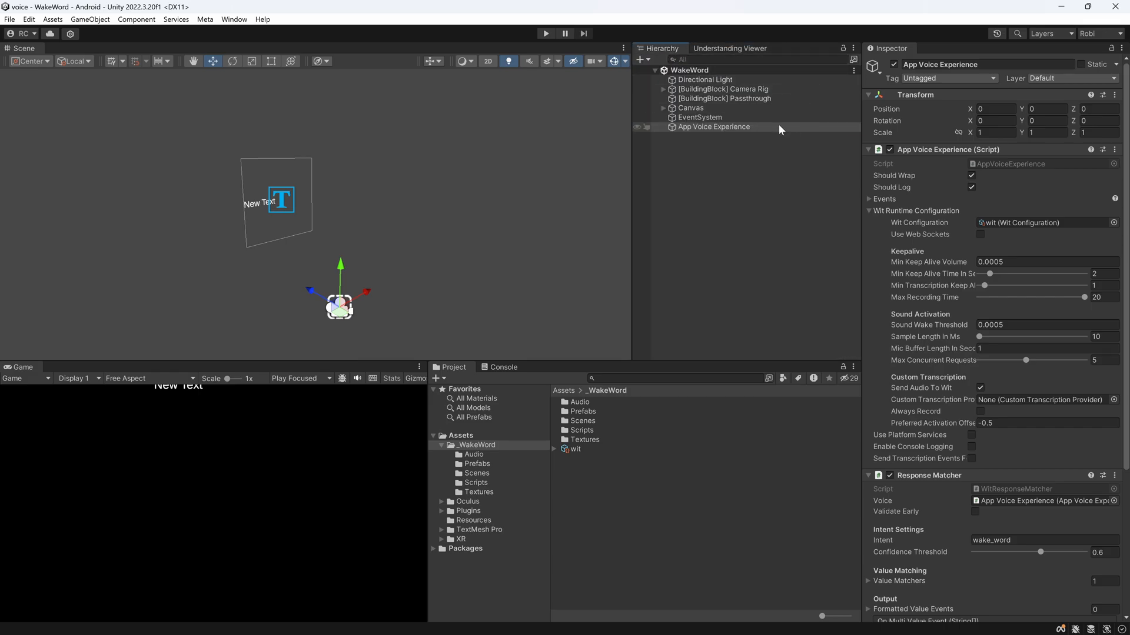
{"action": "left_click", "coordinate": [713, 127]}
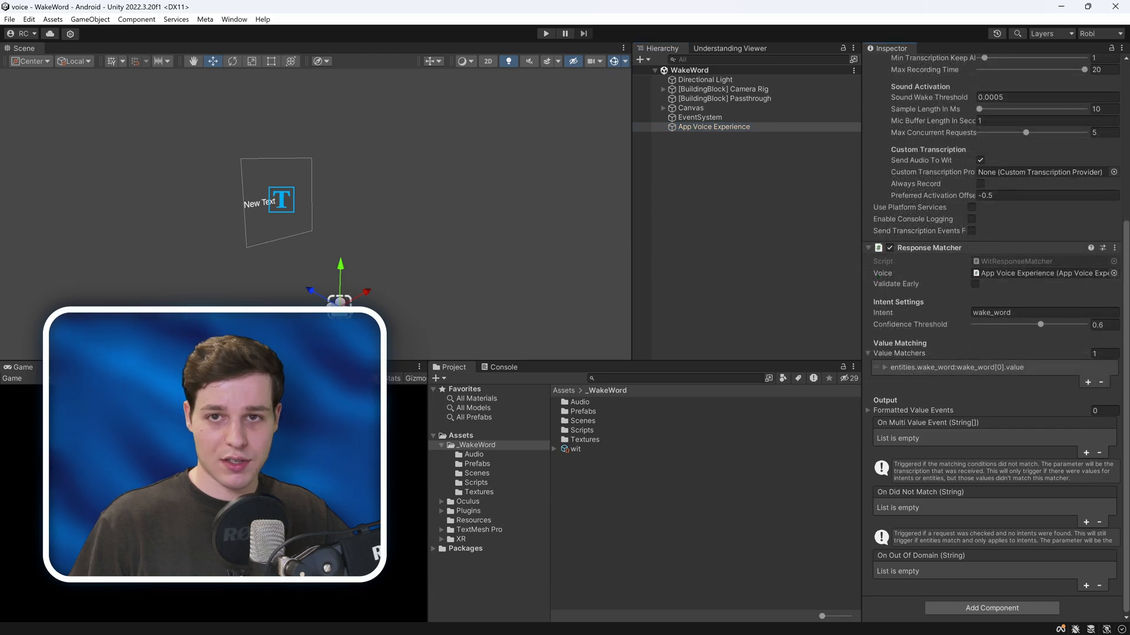
- Declare responseMatcher, a 'Voice Events' header and a wakeWordDetected UnityEvent in VoiceManager.cs
{"action": "left_click", "coordinate": [475, 482]}
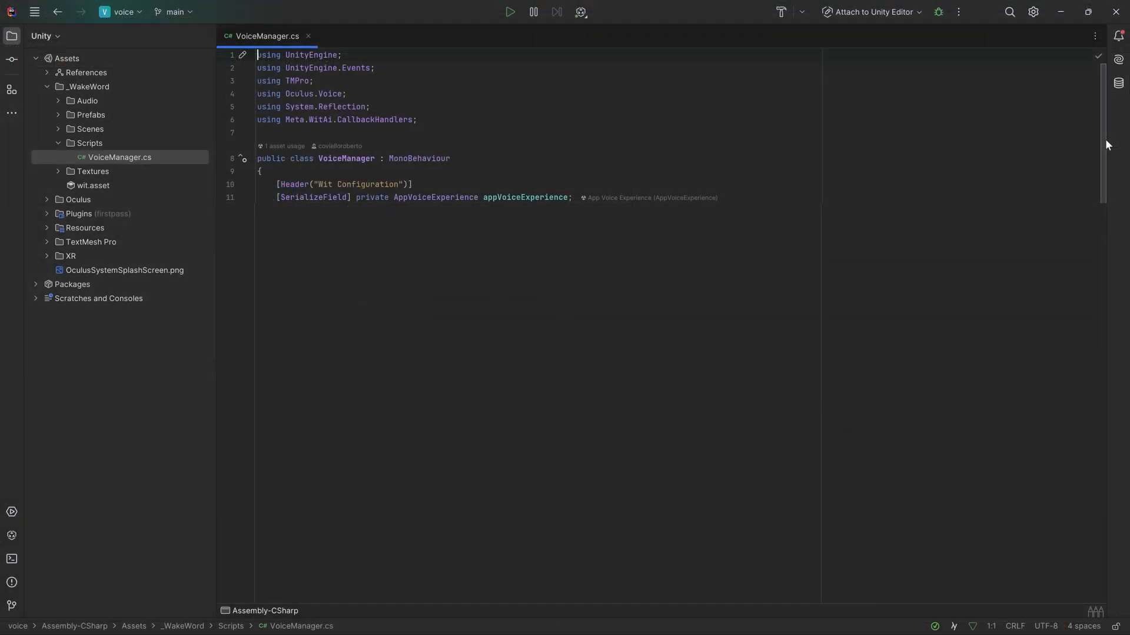
{"action": "type", "text": "[SerializeField] private WitResponseMatcher responseMatcher;"}
{"action": "type", "text": "[SerializeField] private TextMeshProUGUI transcriptionText;"}
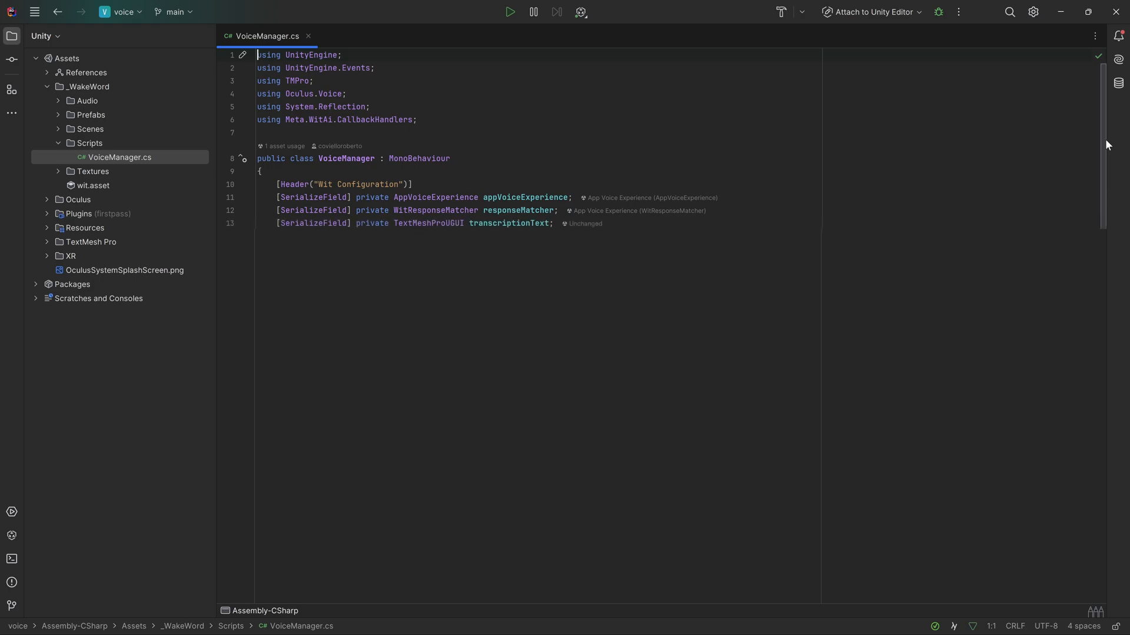
{"action": "type", "text": "[Header(\"Voice Events\")]"}
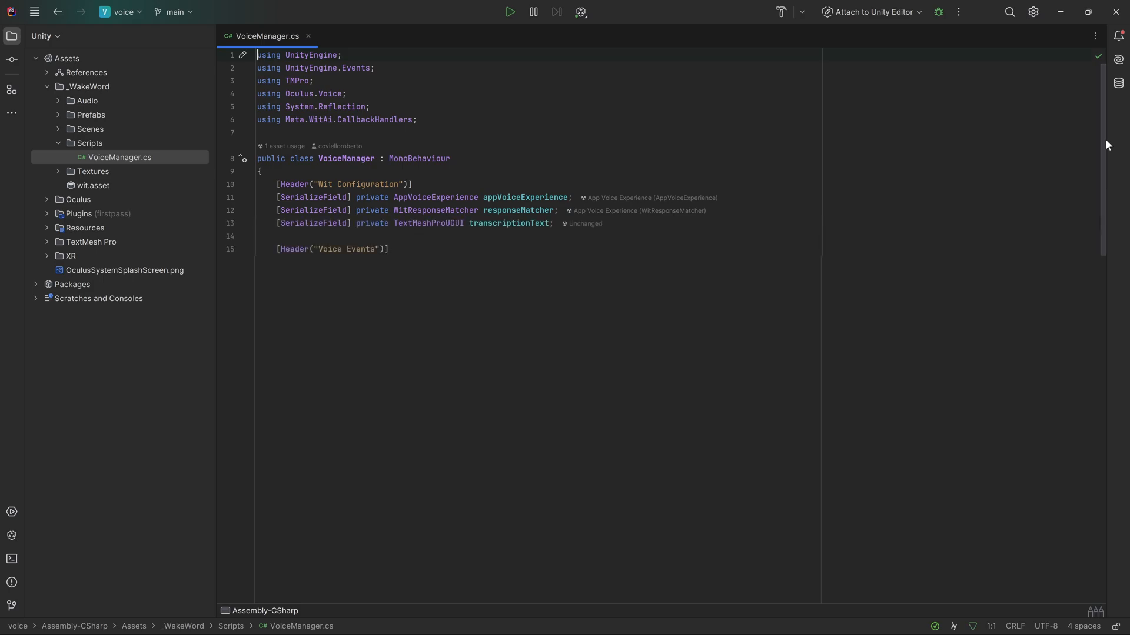
{"action": "type", "text": "[SerializeField] private UnityEvent wakeWordDetected;"}
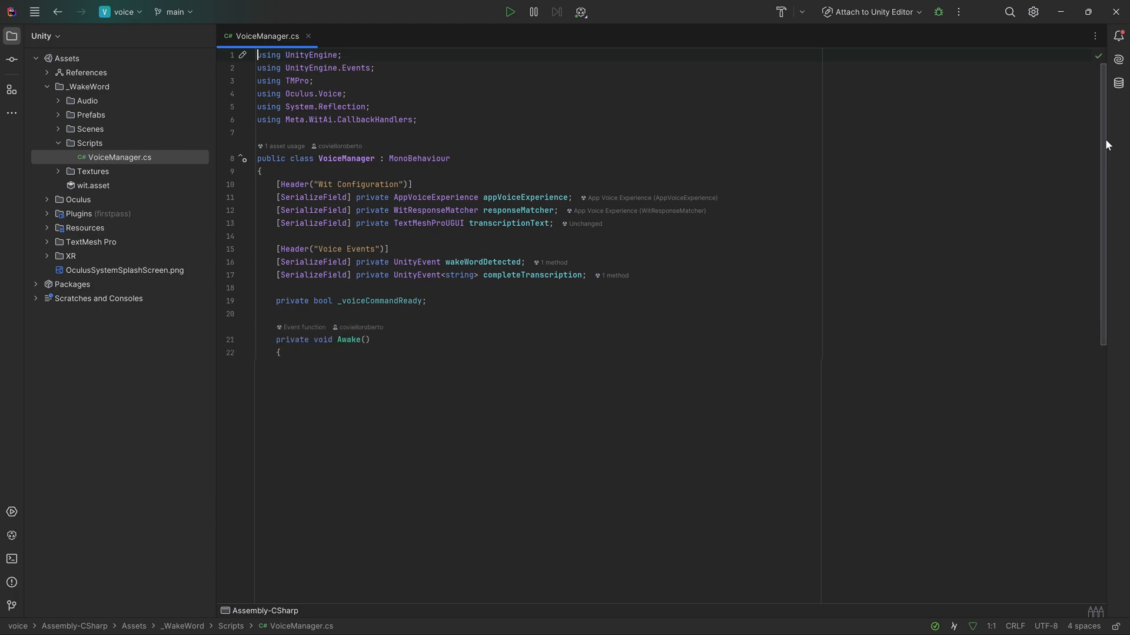
- In Awake, subscribe ReactivateVoice, OnPartialTranscription and OnFullTranscription to the voice events
{"action": "type", "text": "appVoiceExperience.VoiceEvents.OnRequestCompleted.AddListener(ReactivateVoice);"}
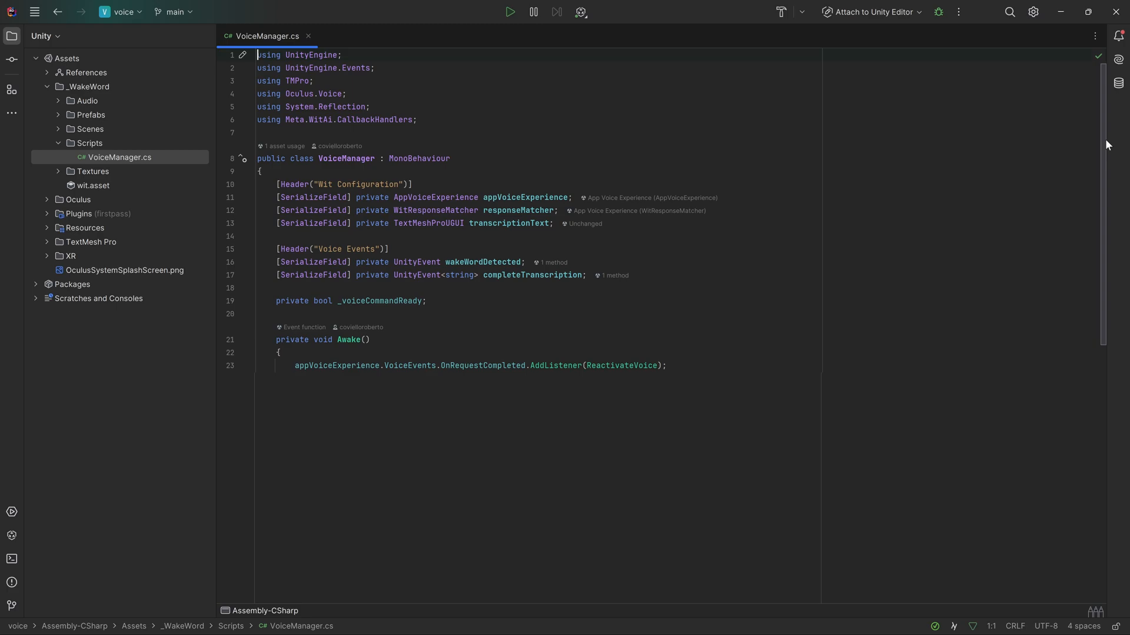
{"action": "type", "text": "appVoiceExperience.VoiceEvents.OnPartialTranscription.AddListener(OnPartialTranscription);"}
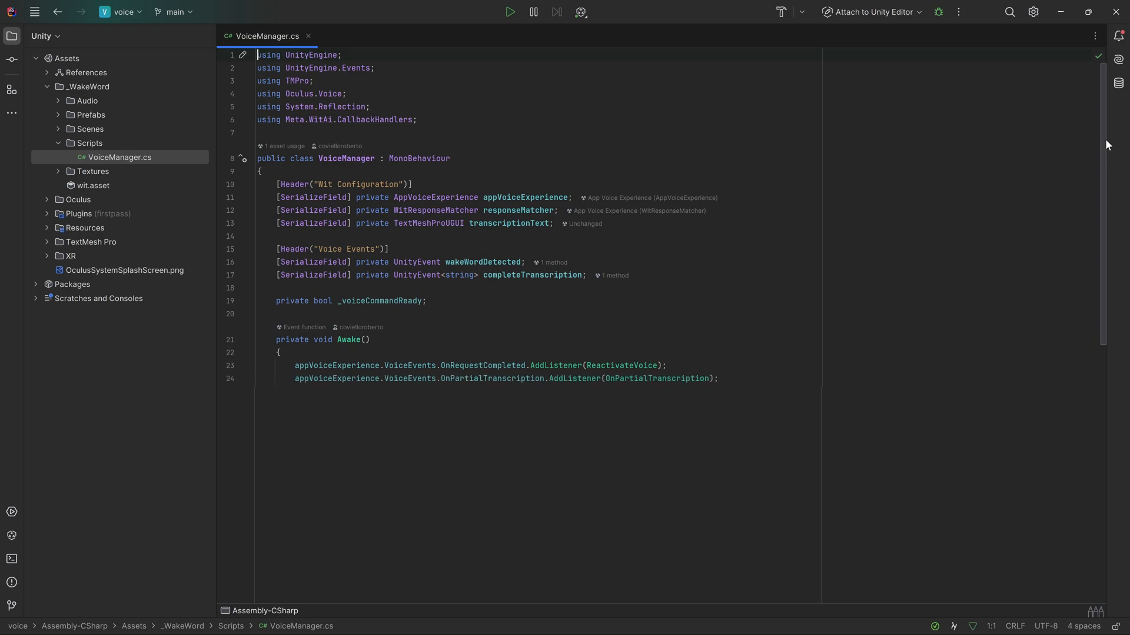
{"action": "type", "text": "appVoiceExperience.VoiceEvents.OnFullTranscription.AddListener(OnFullTranscription);"}
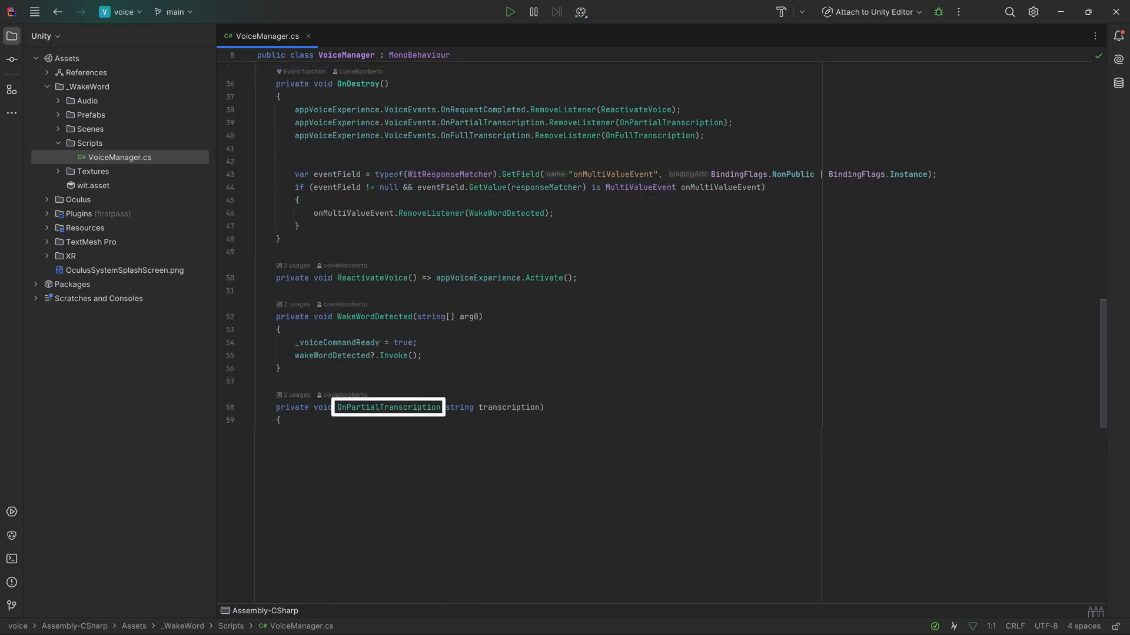
- Make the transcription handler check _voiceCommandReady, show the text, reset the flag and invoke completeTranscription
{"action": "type", "text": "if (!_voiceCommandReady) return;"}
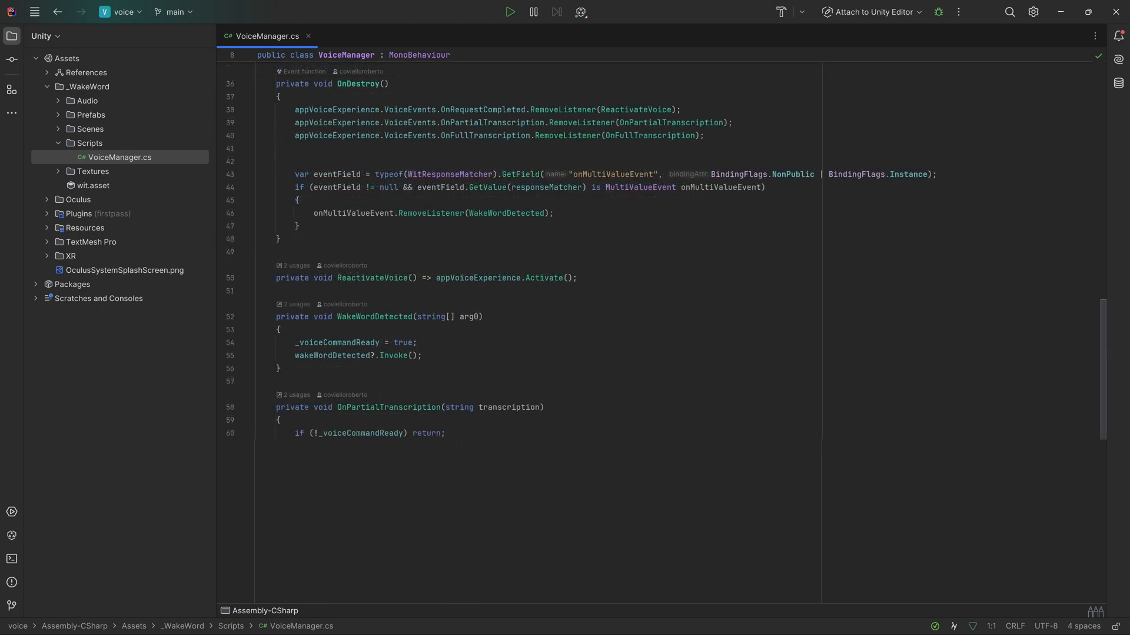
{"action": "type", "text": "transcriptionText.text = transcription;"}
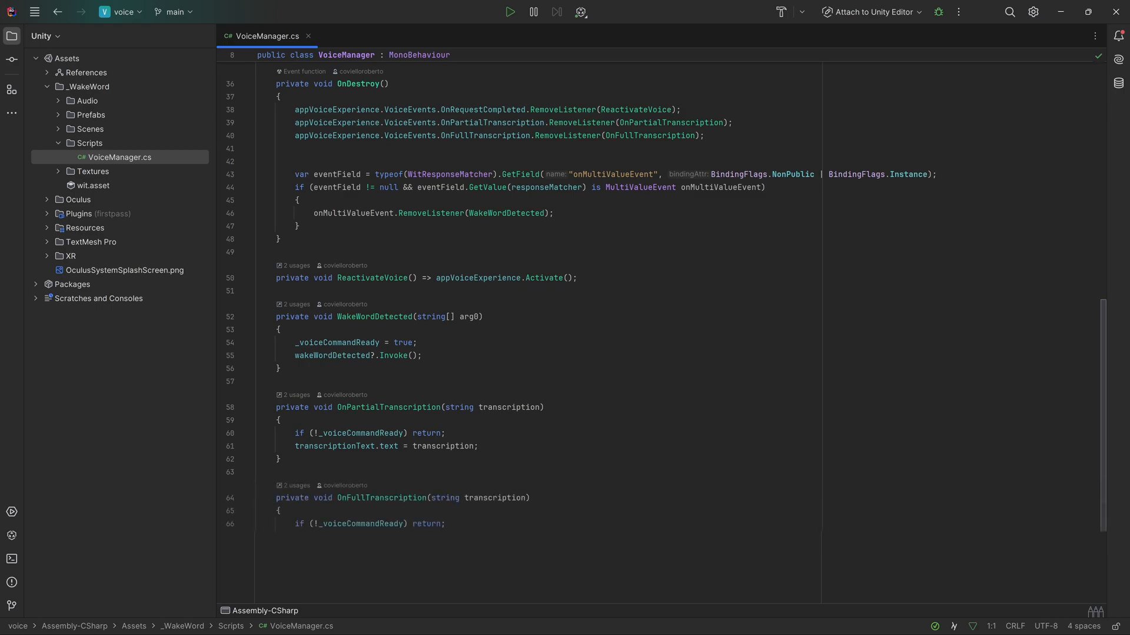
{"action": "type", "text": "_voiceCommandReady = false;"}
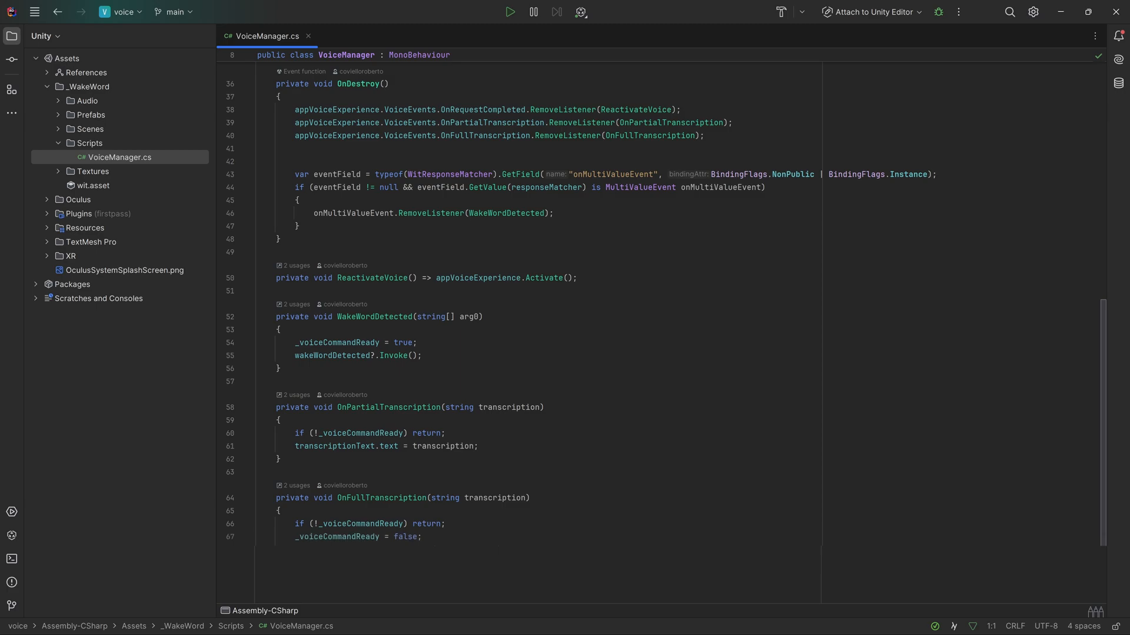
{"action": "type", "text": "completeTranscription?.Invoke(transcription);"}
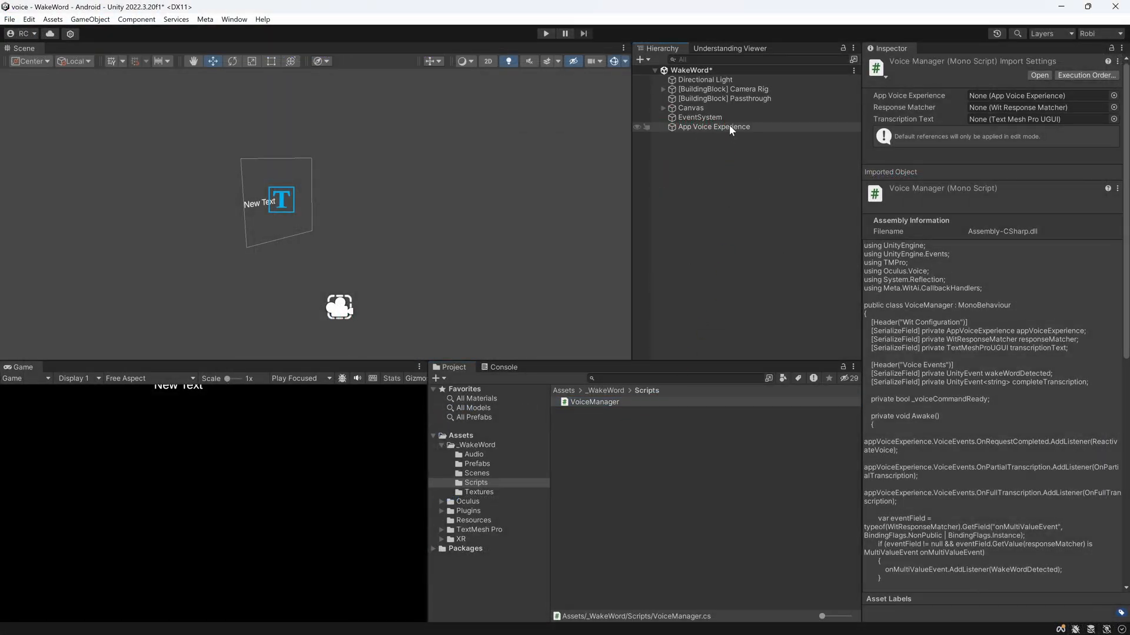
- Assign Canvas > Text (TMP) as VoiceManager's transcription text on App Voice Experience
{"action": "left_click", "coordinate": [714, 127]}
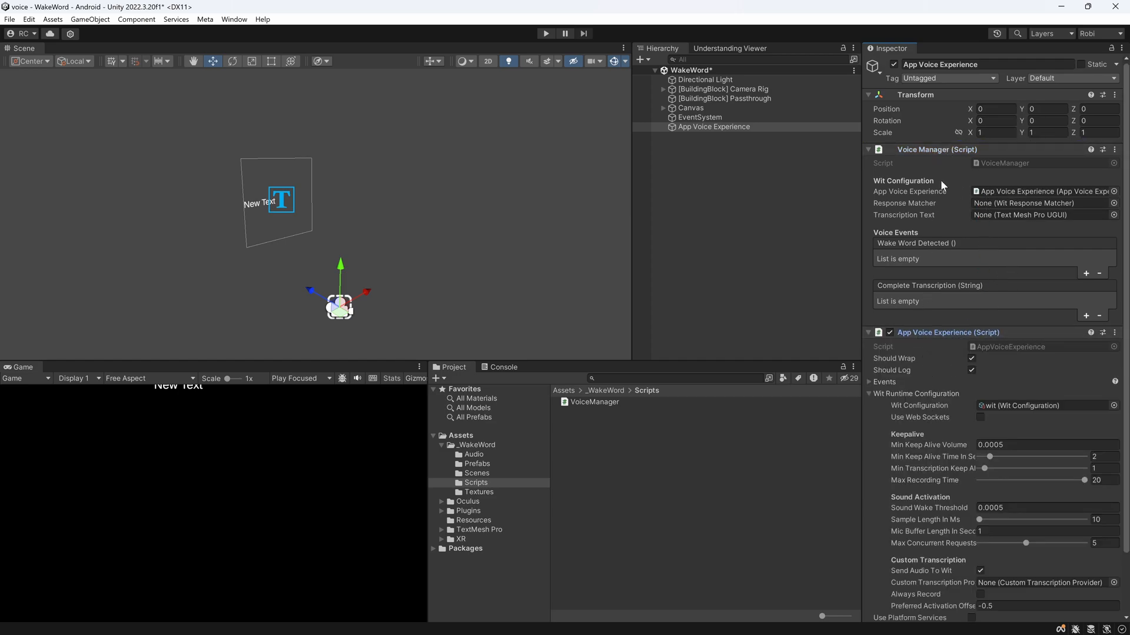
{"action": "left_click", "coordinate": [1043, 203]}
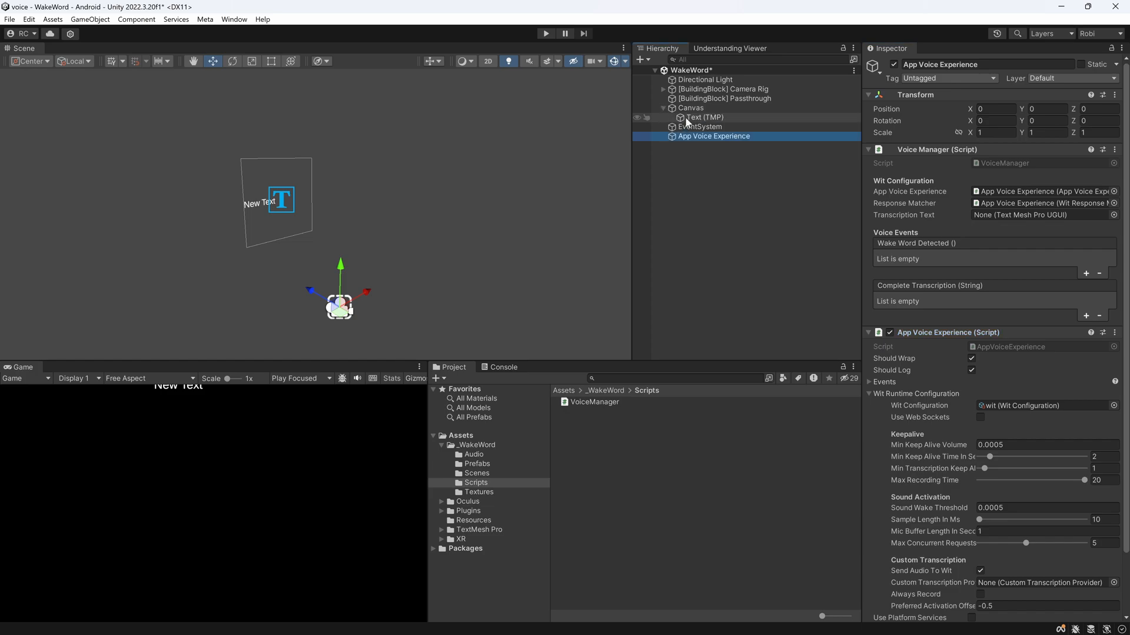
{"action": "left_click", "coordinate": [704, 117]}
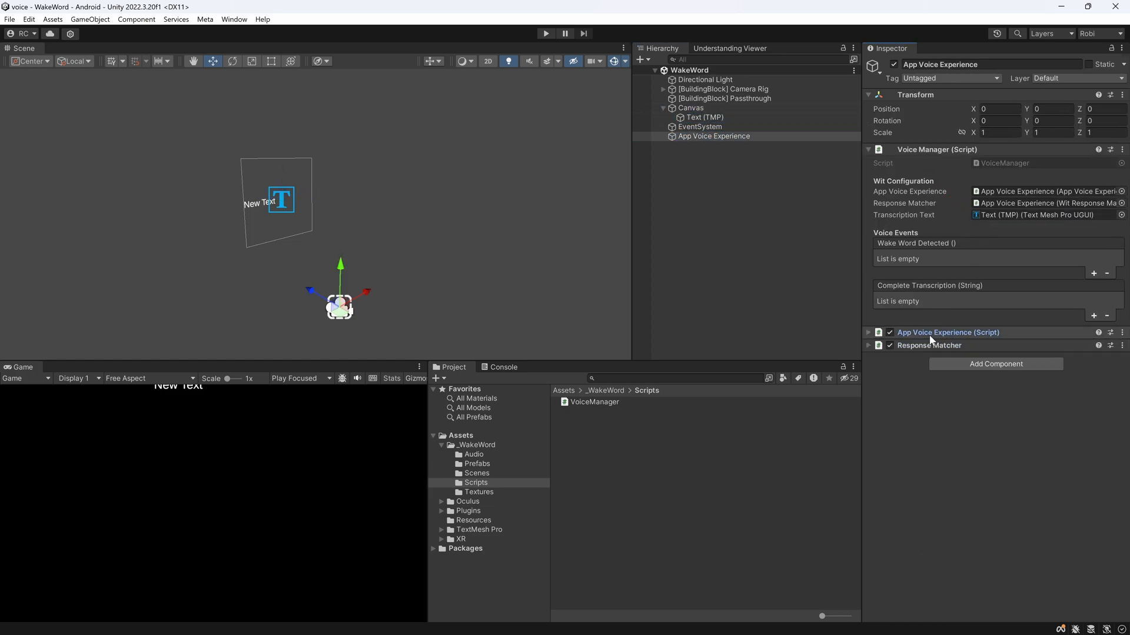
- Add an Audio Source and make the wake-word event play the WakeWordHeard clip
{"action": "left_click", "coordinate": [995, 363]}
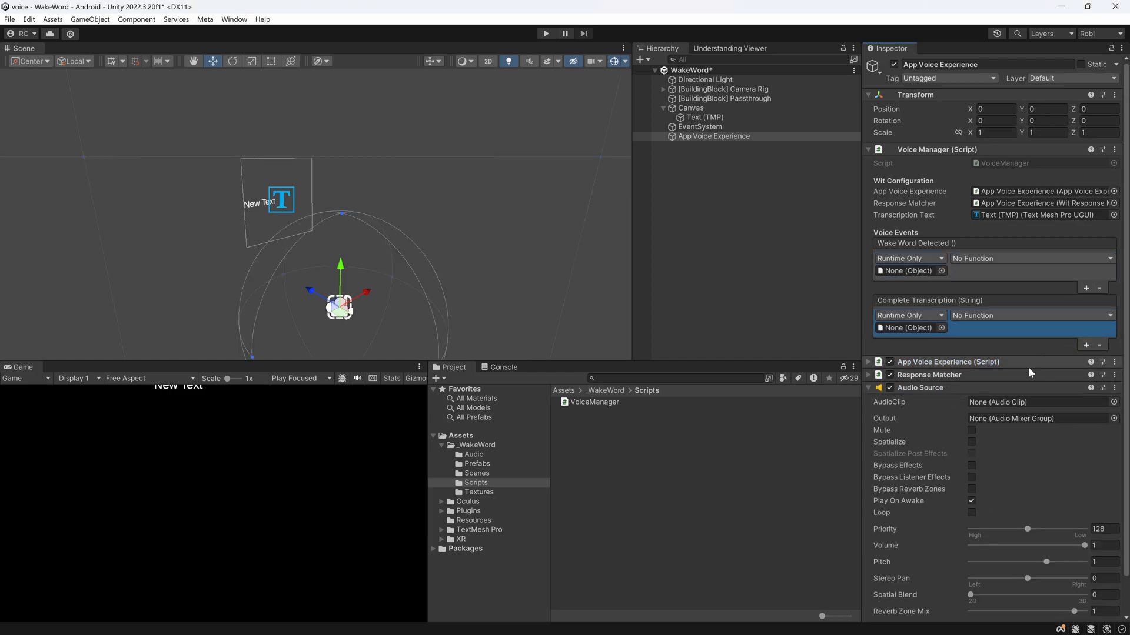
{"action": "left_click", "coordinate": [972, 501]}
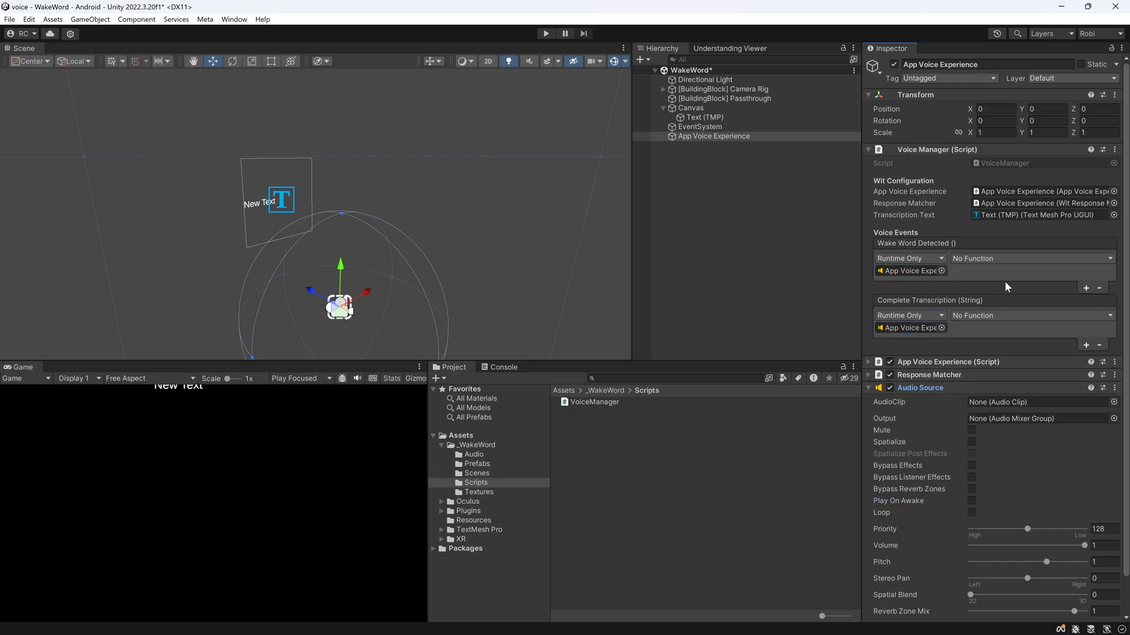
{"action": "left_click", "coordinate": [1030, 257]}
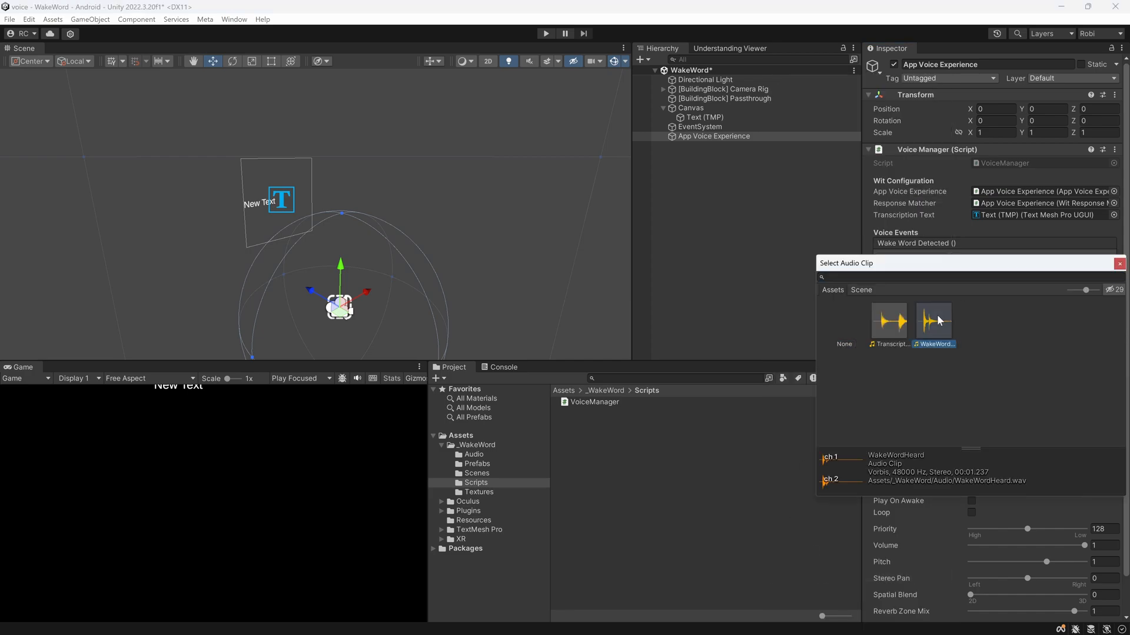
{"action": "left_click", "coordinate": [932, 321]}
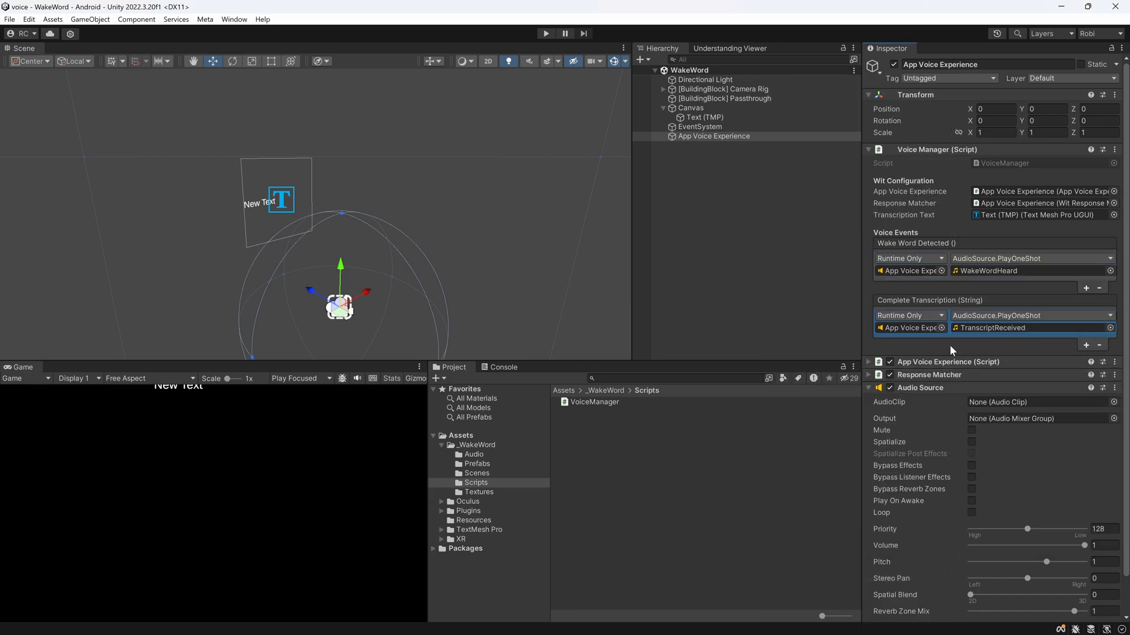